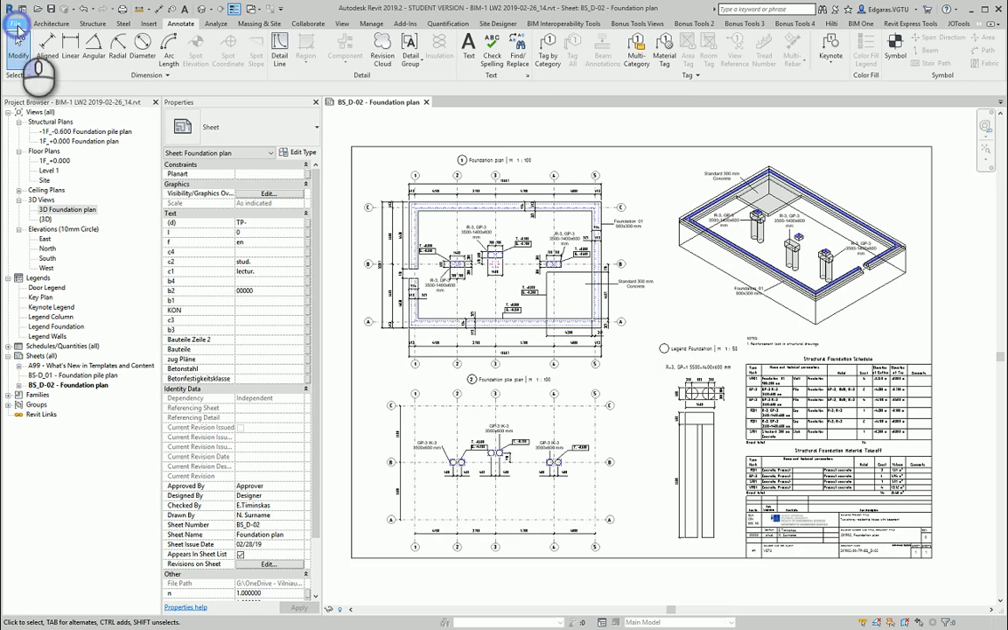
Bring up the File menu to reach the export formats.
{"action": "left_click", "coordinate": [16, 16]}
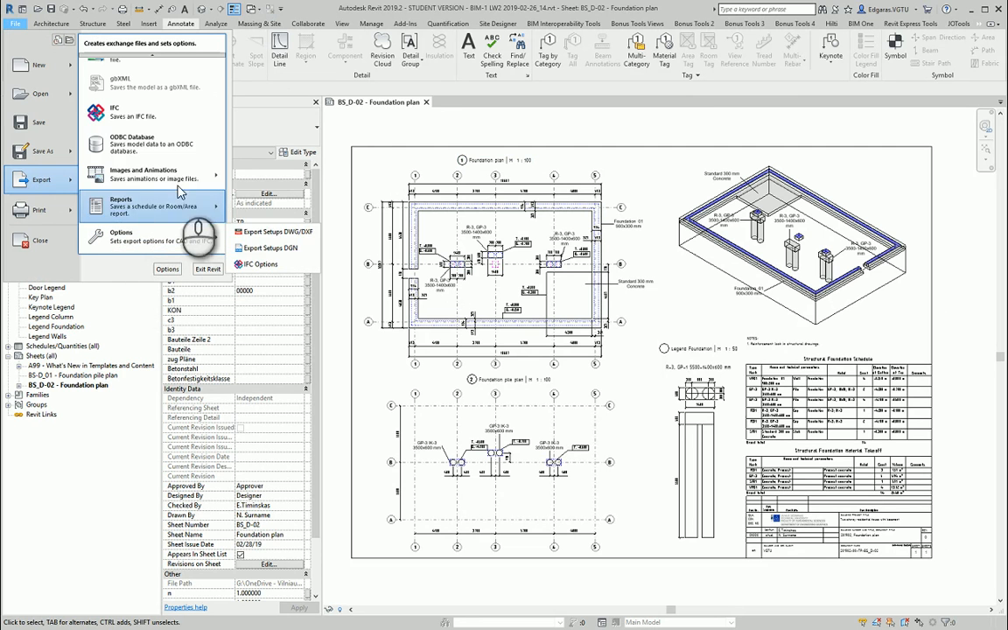
{"action": "mouse_move", "coordinate": [142, 175]}
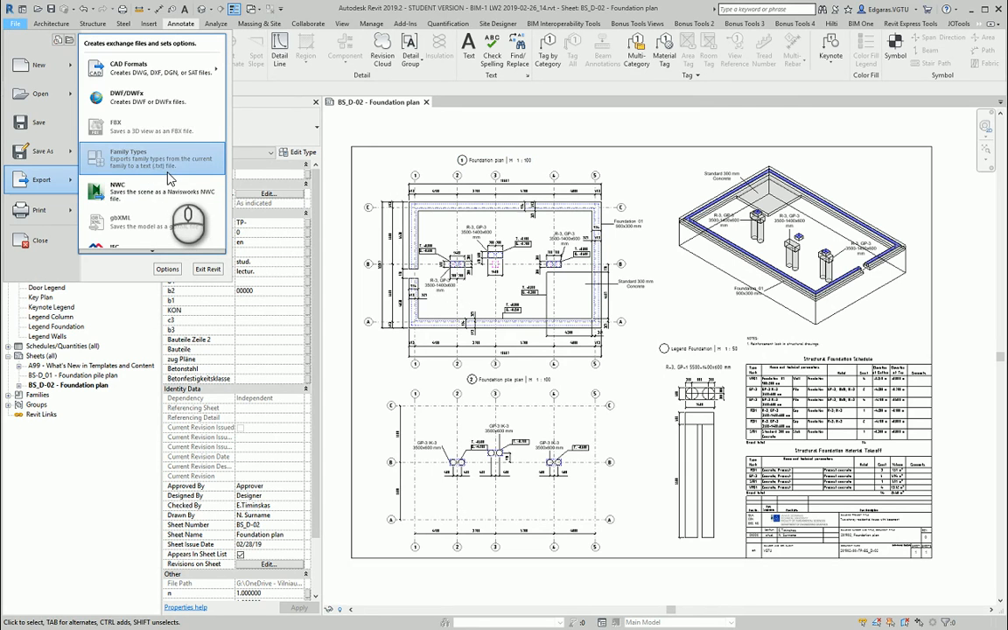
{"action": "mouse_move", "coordinate": [142, 129]}
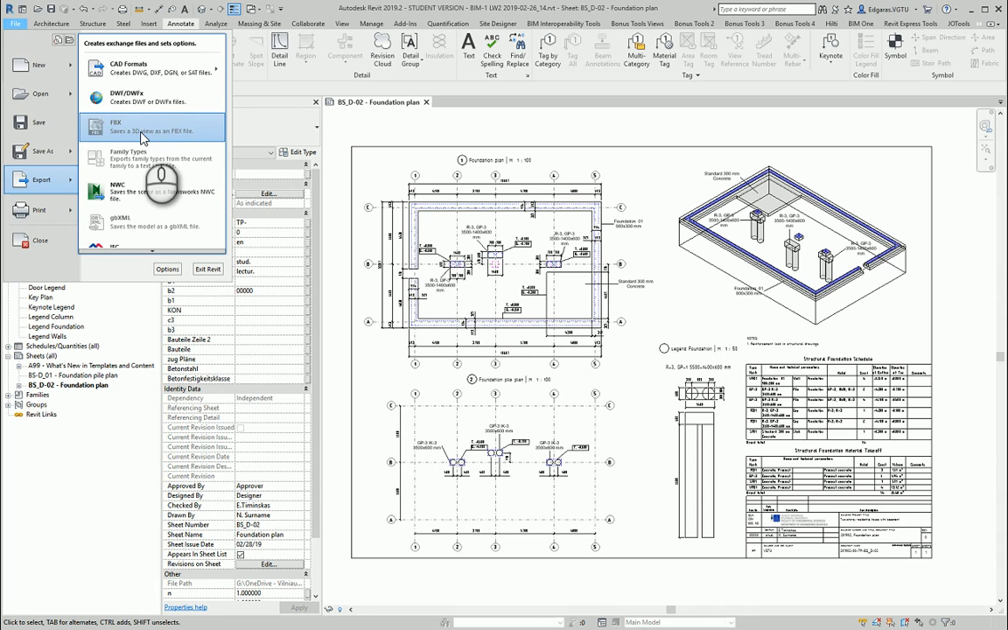
{"action": "mouse_move", "coordinate": [157, 98]}
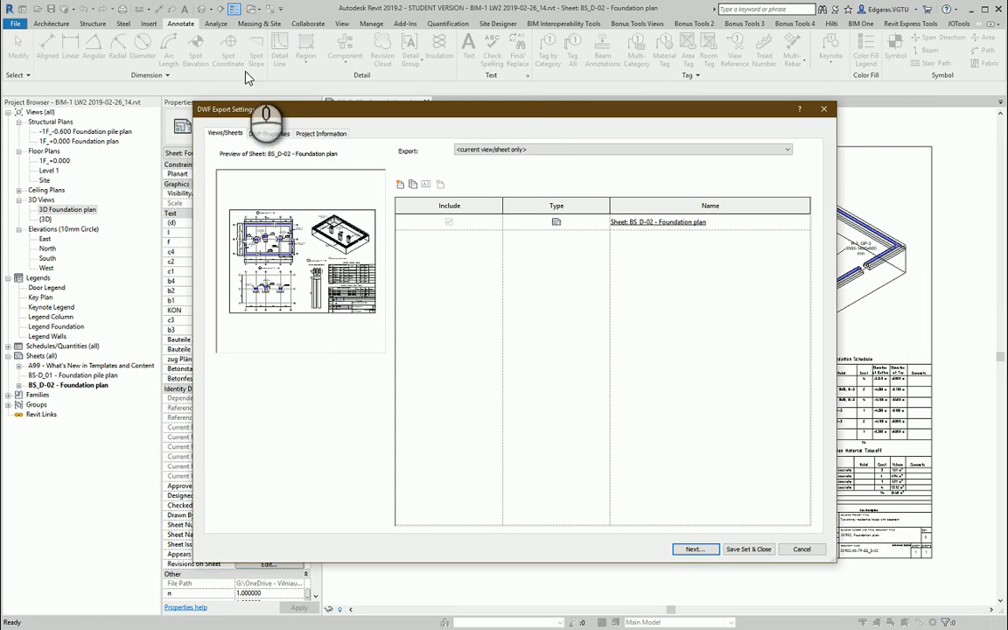
Keep the export scope at <current view/sheet only> and move to the DWF Properties settings.
{"action": "left_click", "coordinate": [785, 148]}
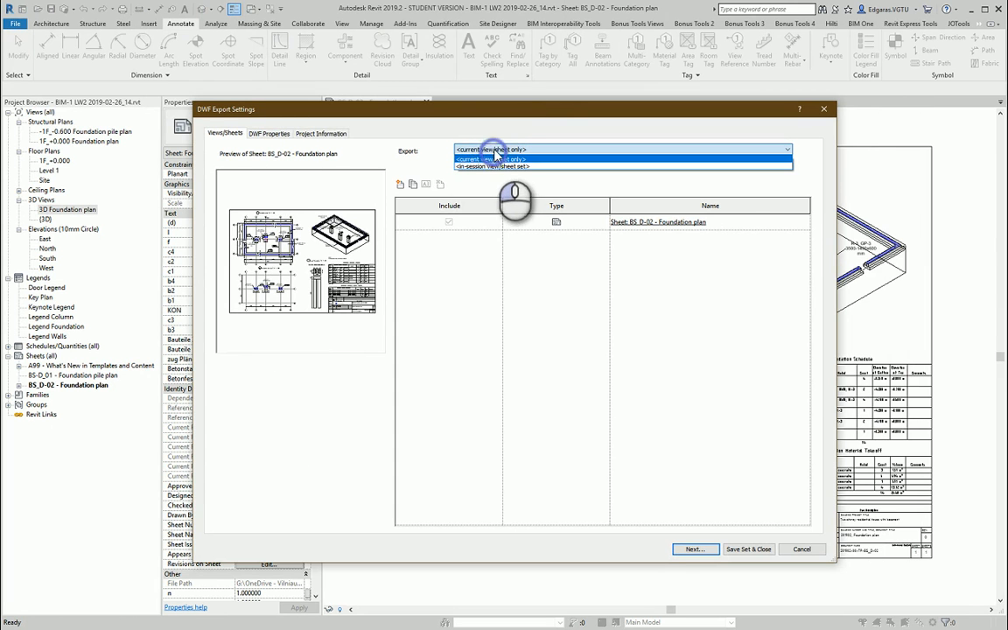
{"action": "left_click", "coordinate": [490, 149]}
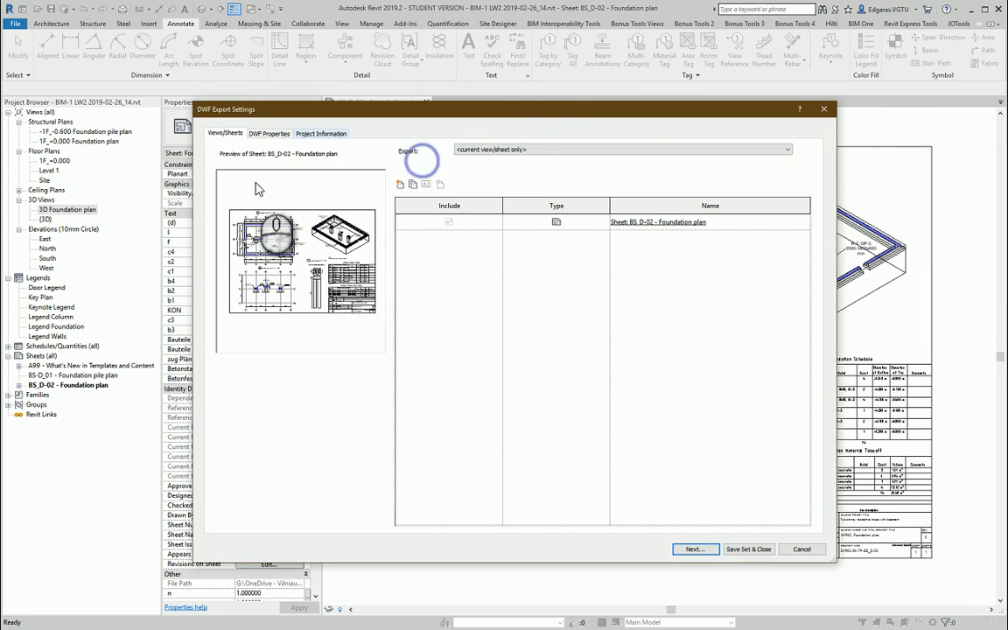
{"action": "left_click", "coordinate": [785, 149]}
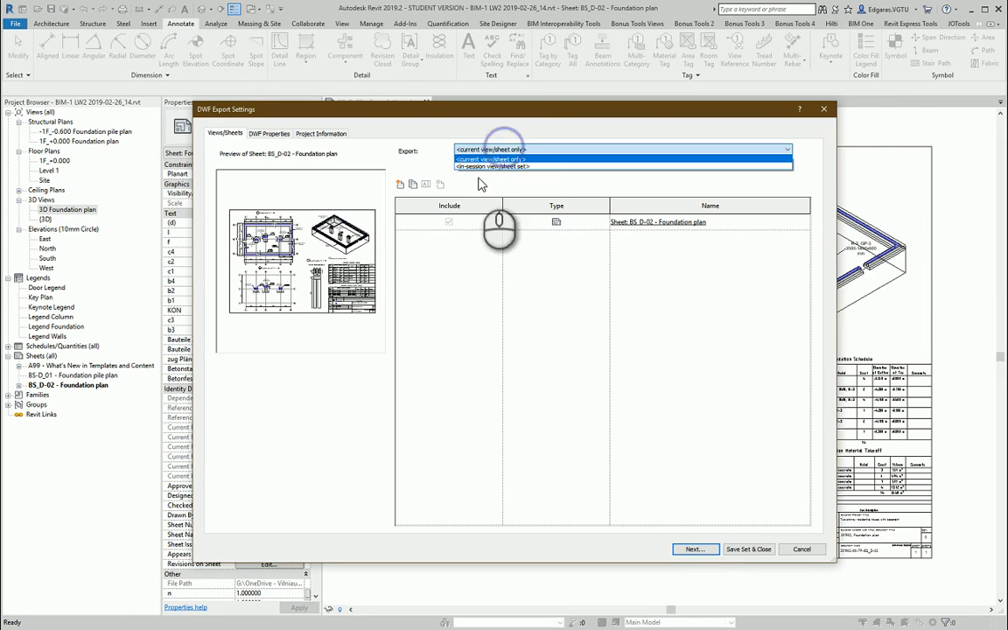
{"action": "left_click", "coordinate": [490, 149]}
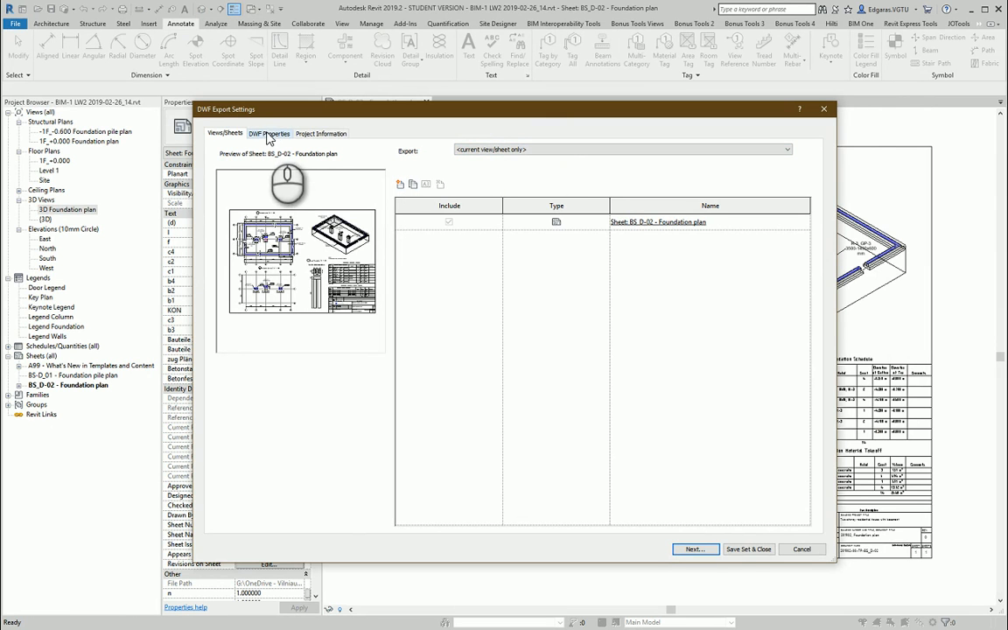
{"action": "mouse_move", "coordinate": [306, 167]}
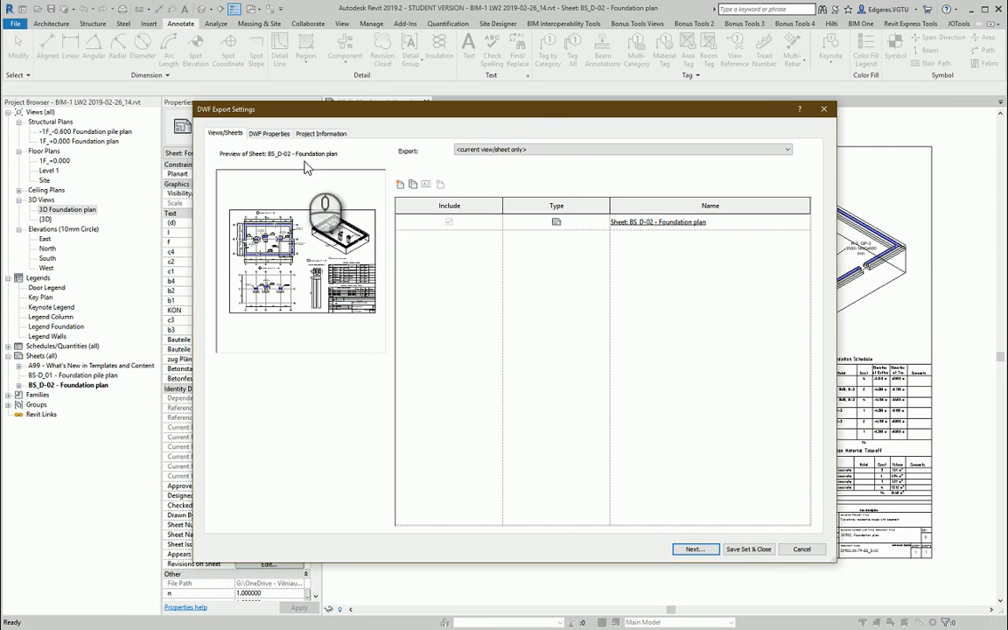
{"action": "left_click", "coordinate": [270, 133]}
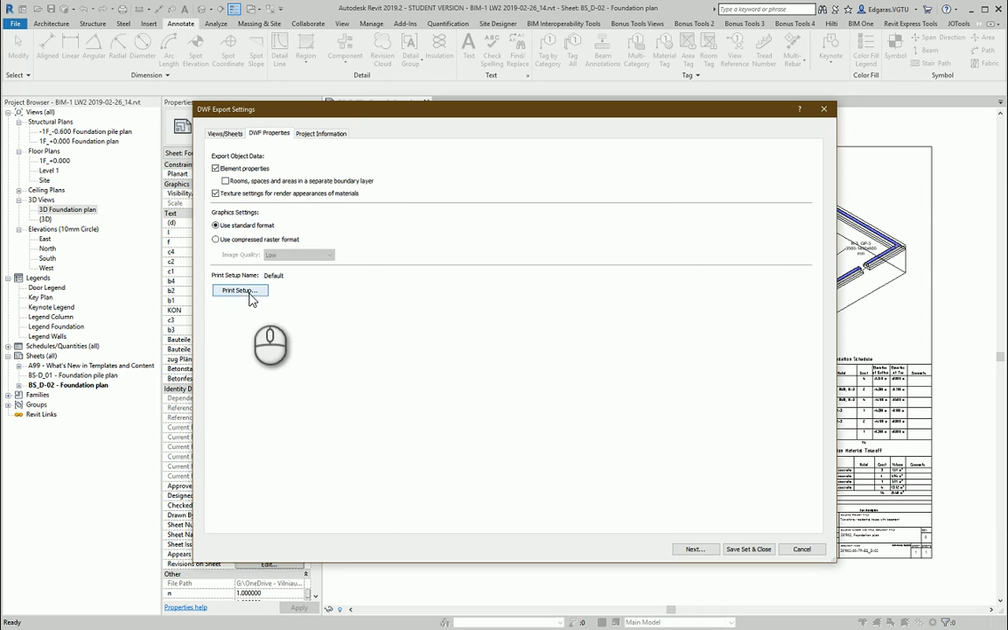
In Print Setup, set paper placement to Center.
{"action": "left_click", "coordinate": [239, 290]}
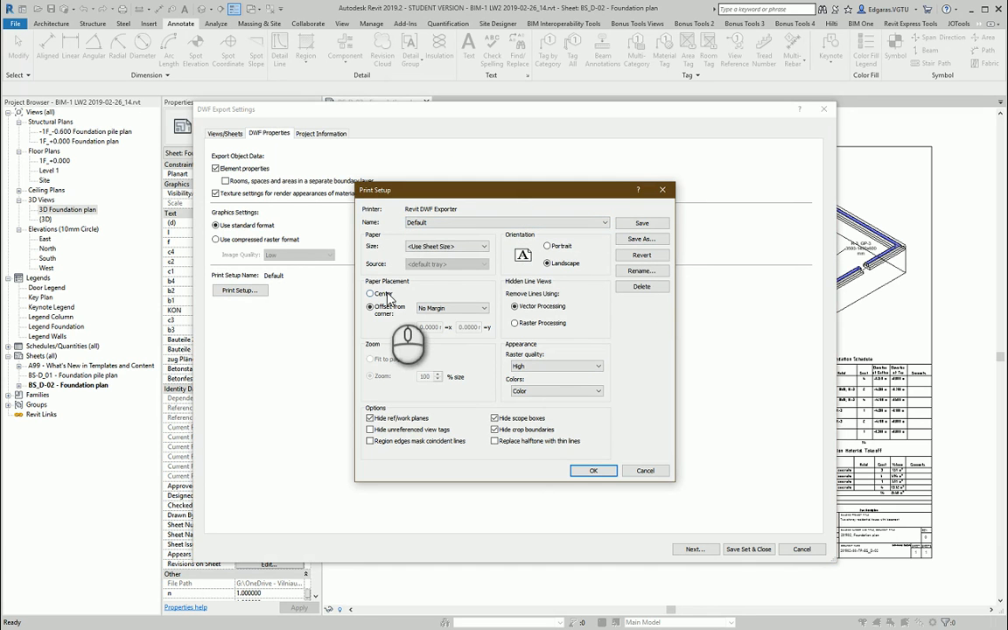
{"action": "left_click", "coordinate": [446, 246]}
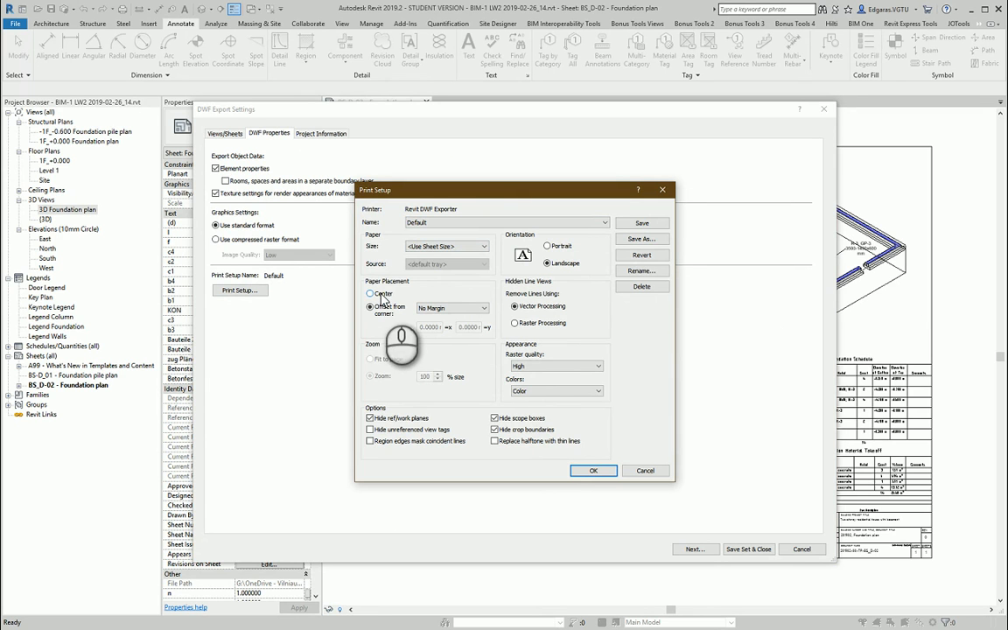
{"action": "left_click", "coordinate": [371, 293]}
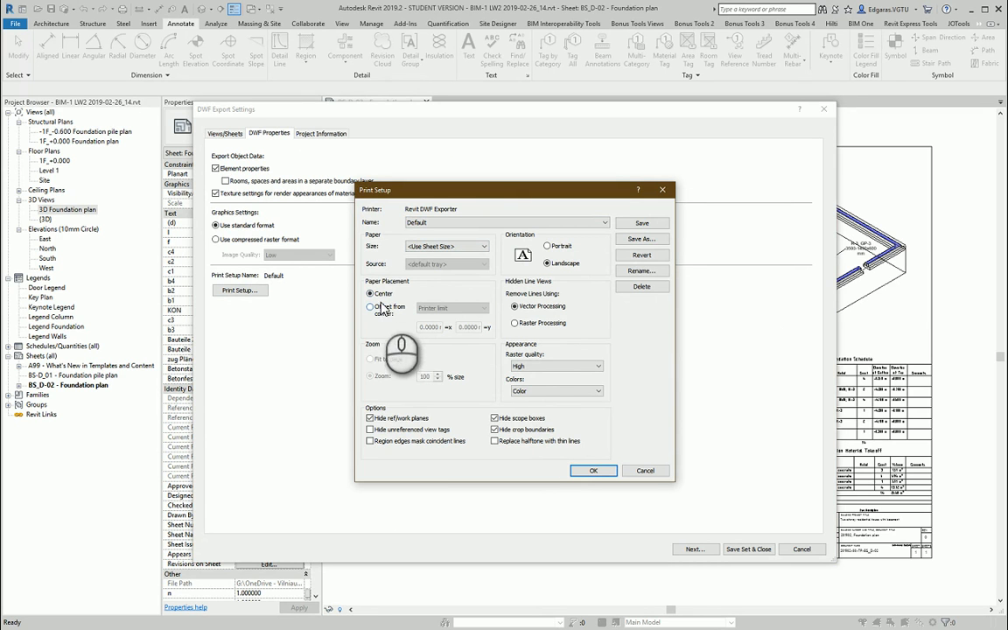
{"action": "left_click", "coordinate": [370, 294]}
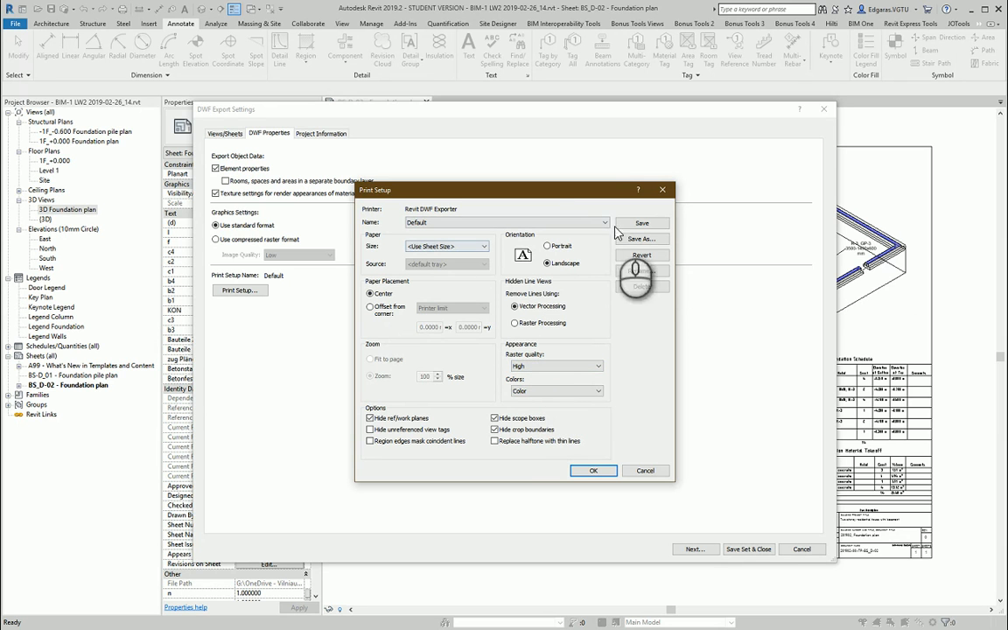
Save the print settings as a setup named Revit DWF Exporter and apply it.
{"action": "left_click", "coordinate": [639, 239]}
{"action": "type", "text": "Revit DWF Exporter"}
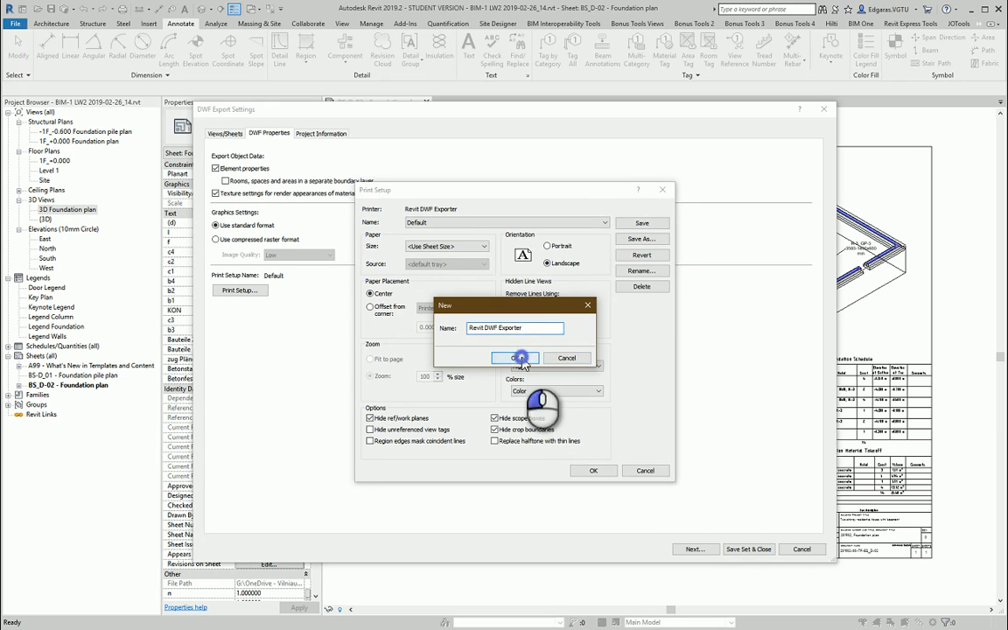
{"action": "left_click", "coordinate": [515, 358]}
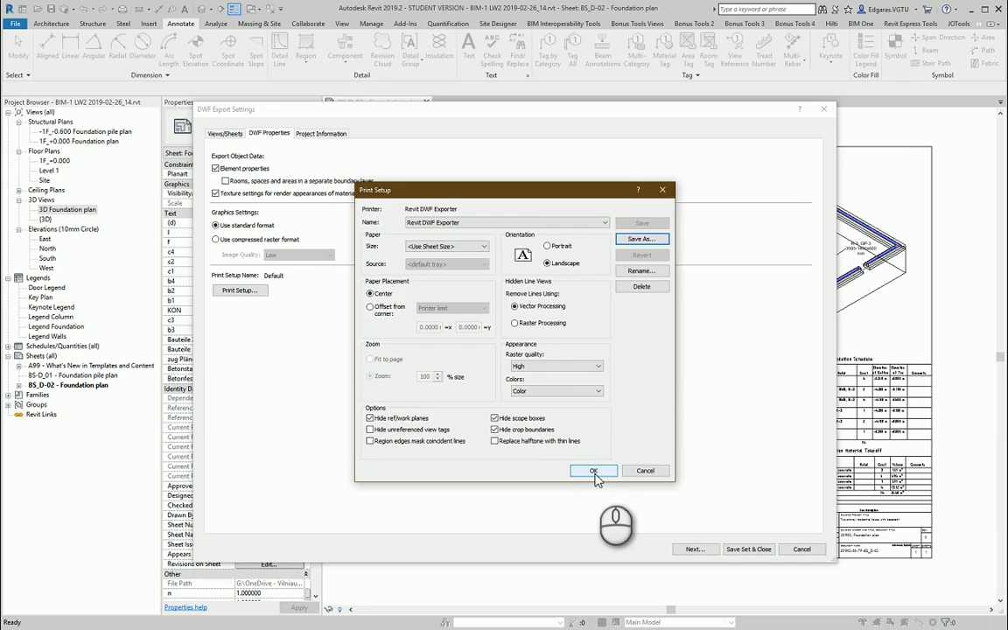
{"action": "left_click", "coordinate": [593, 470]}
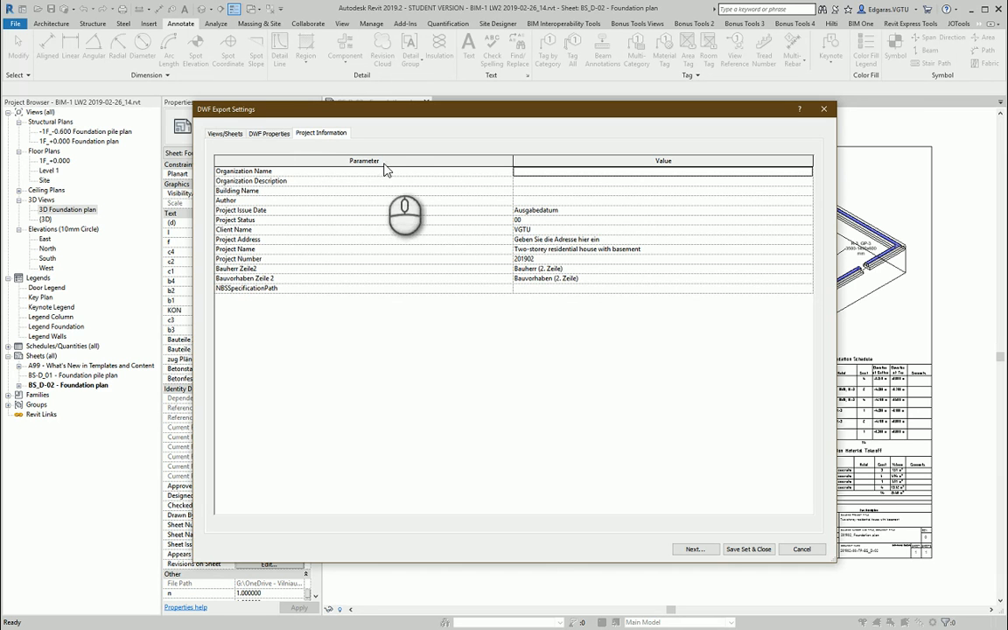
{"action": "mouse_move", "coordinate": [552, 280]}
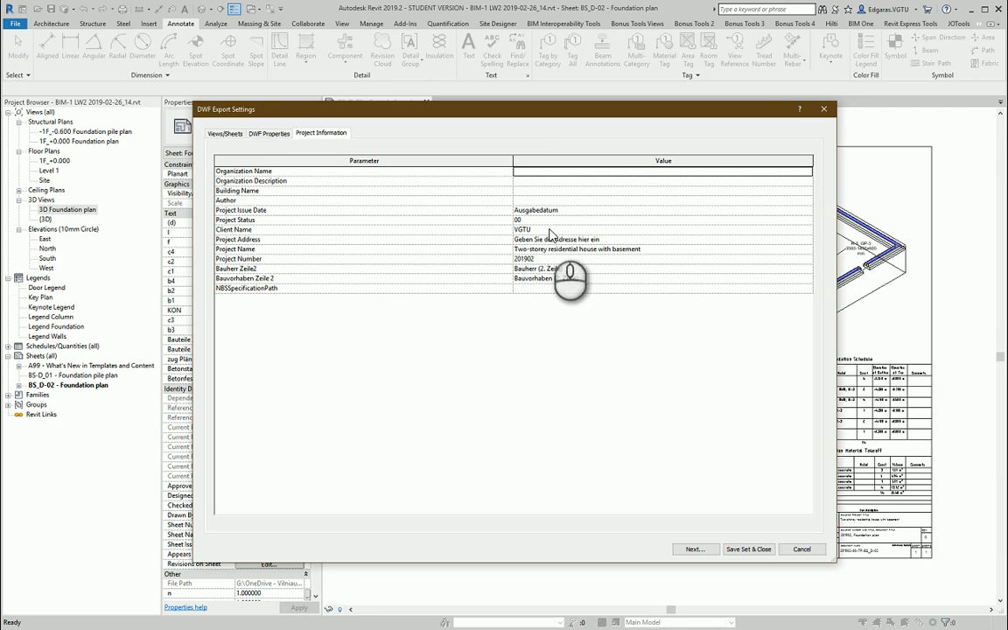
Return to the Views/Sheets list and continue to the save location step.
{"action": "left_click", "coordinate": [268, 133]}
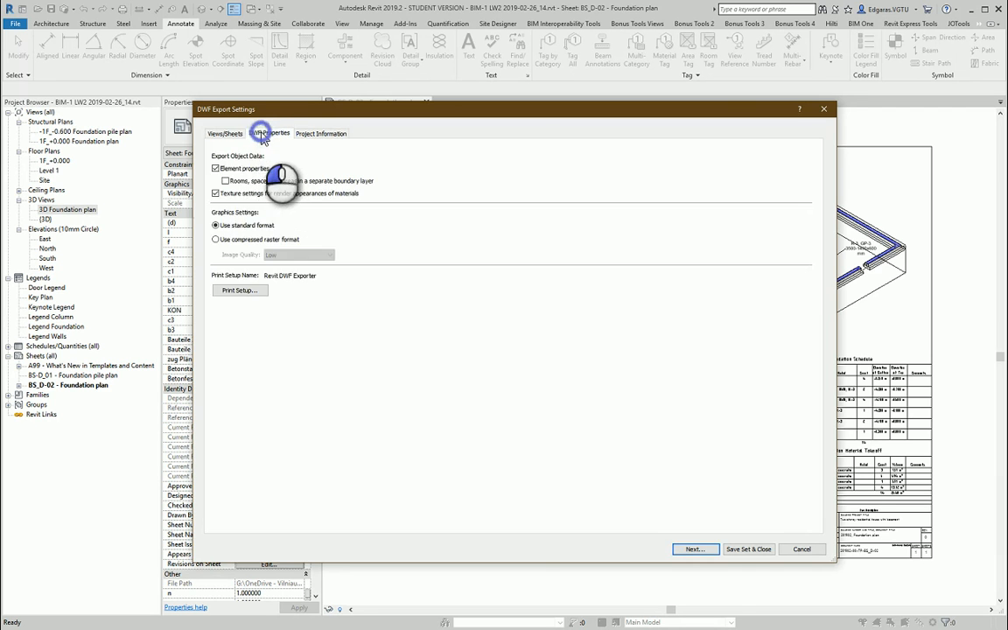
{"action": "left_click", "coordinate": [224, 133]}
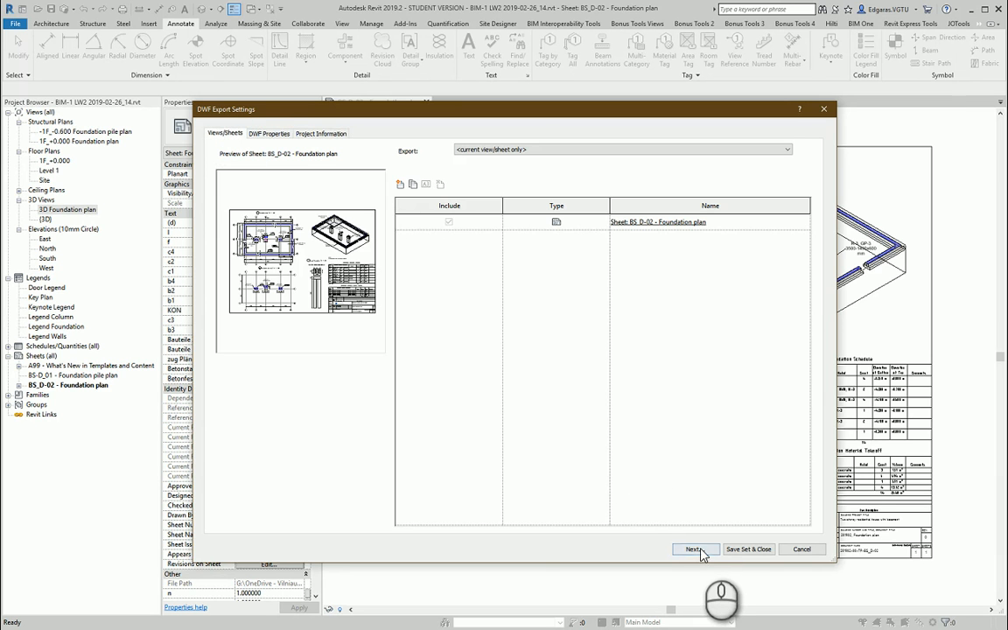
{"action": "left_click", "coordinate": [691, 549]}
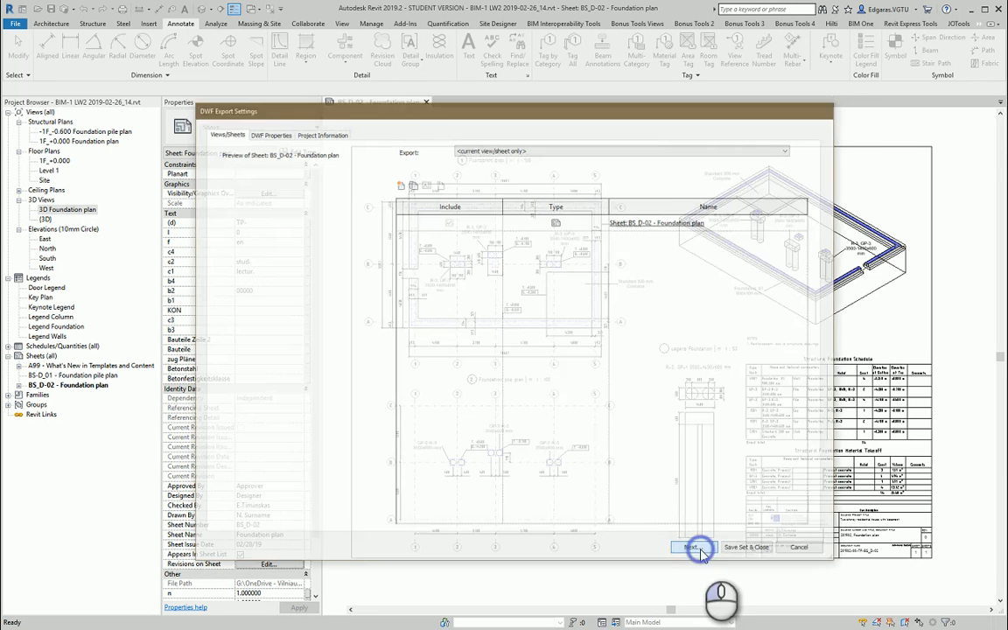
Save the sheet as DWFx with Automatic - Short naming into the LD2 folder.
{"action": "left_click", "coordinate": [690, 547]}
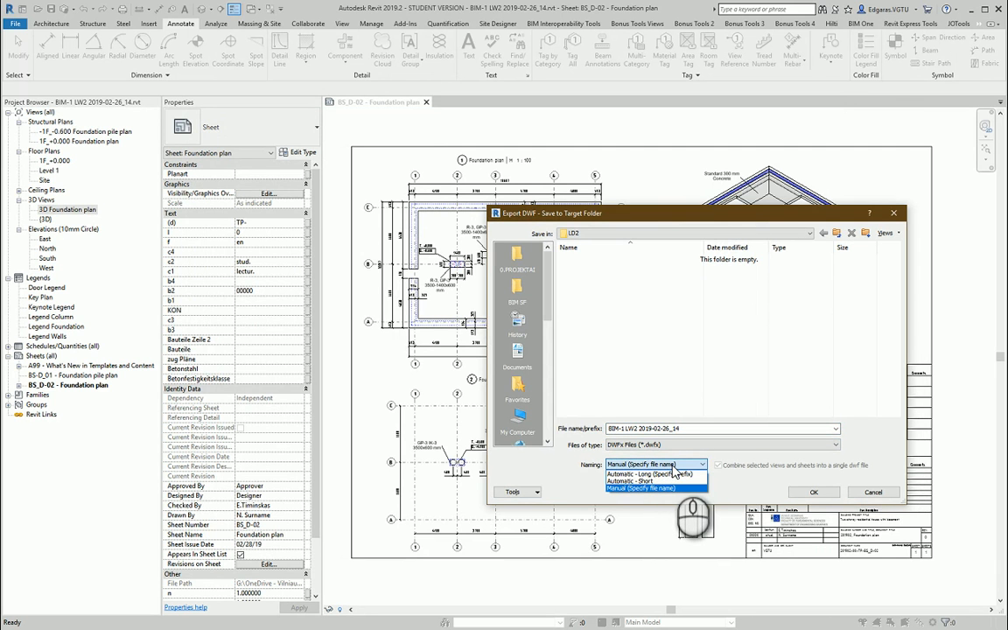
{"action": "mouse_move", "coordinate": [639, 482]}
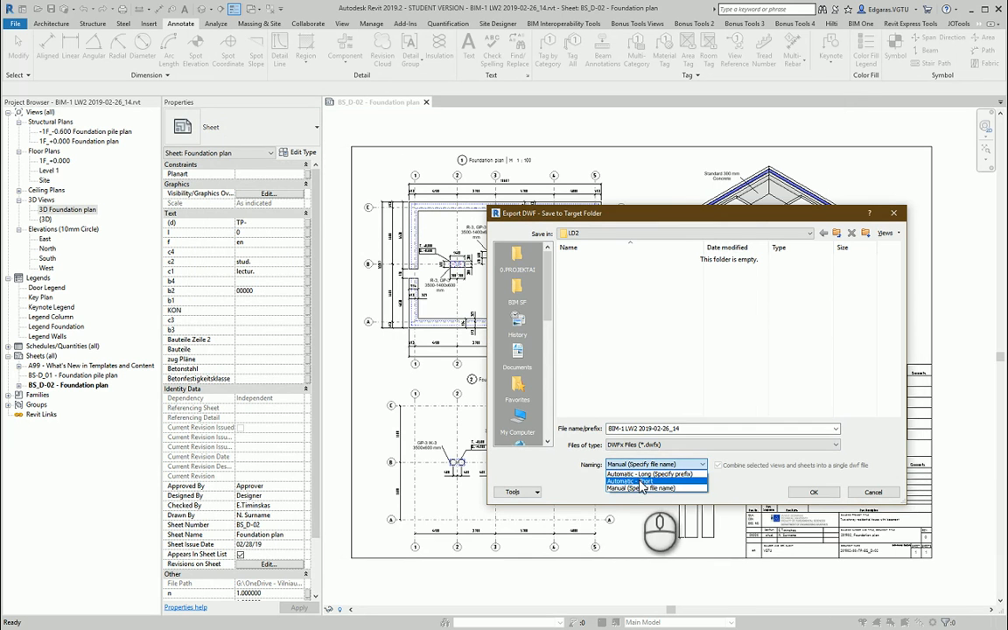
{"action": "left_click", "coordinate": [633, 481]}
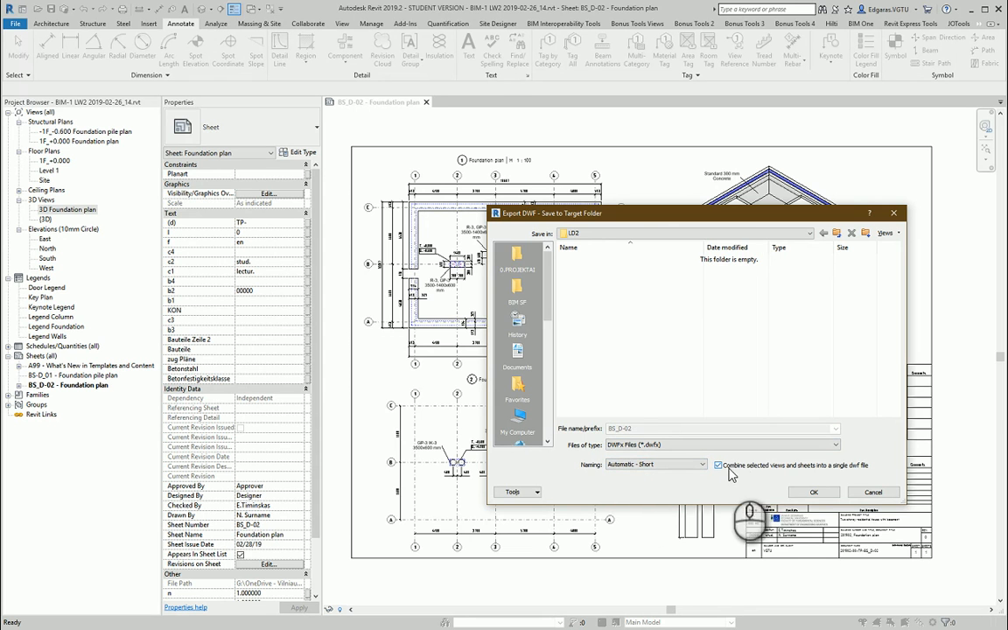
{"action": "left_click", "coordinate": [718, 465]}
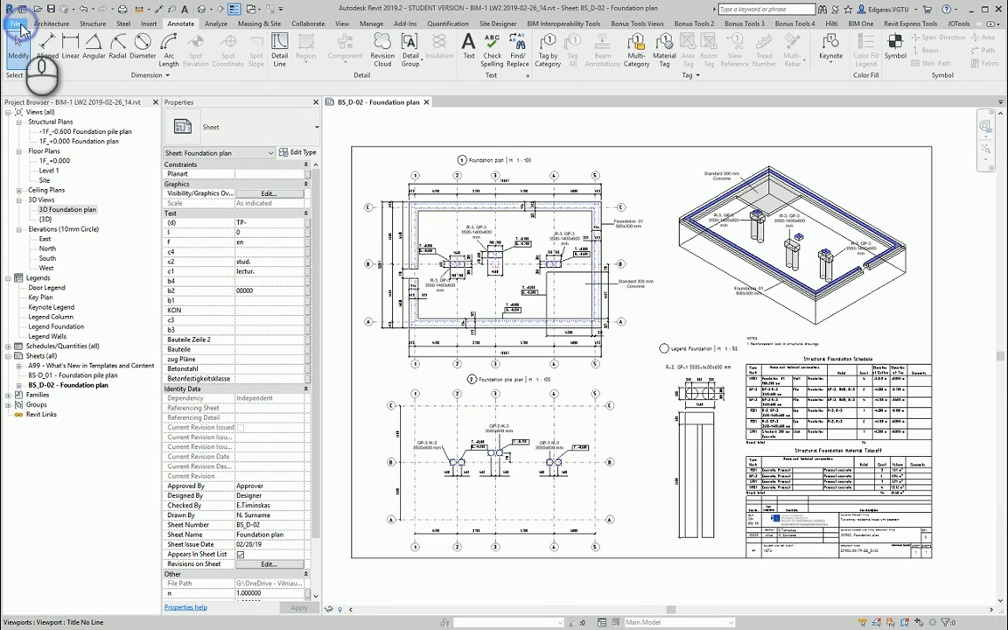
Start a DWG export and bring up the Modify DWG/DXF Export Setup editor.
{"action": "left_click", "coordinate": [15, 23]}
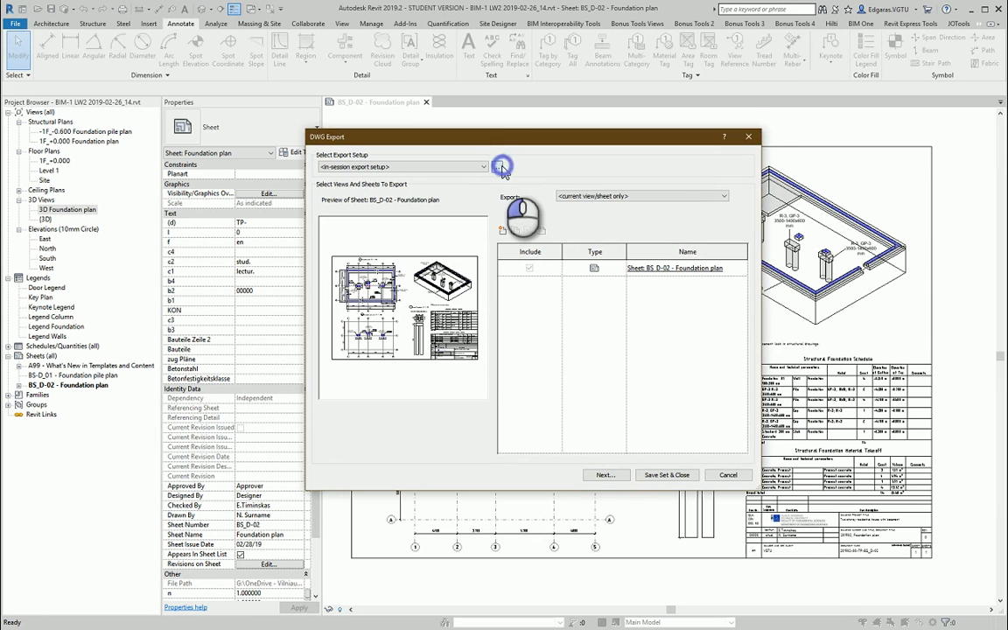
{"action": "left_click", "coordinate": [502, 166]}
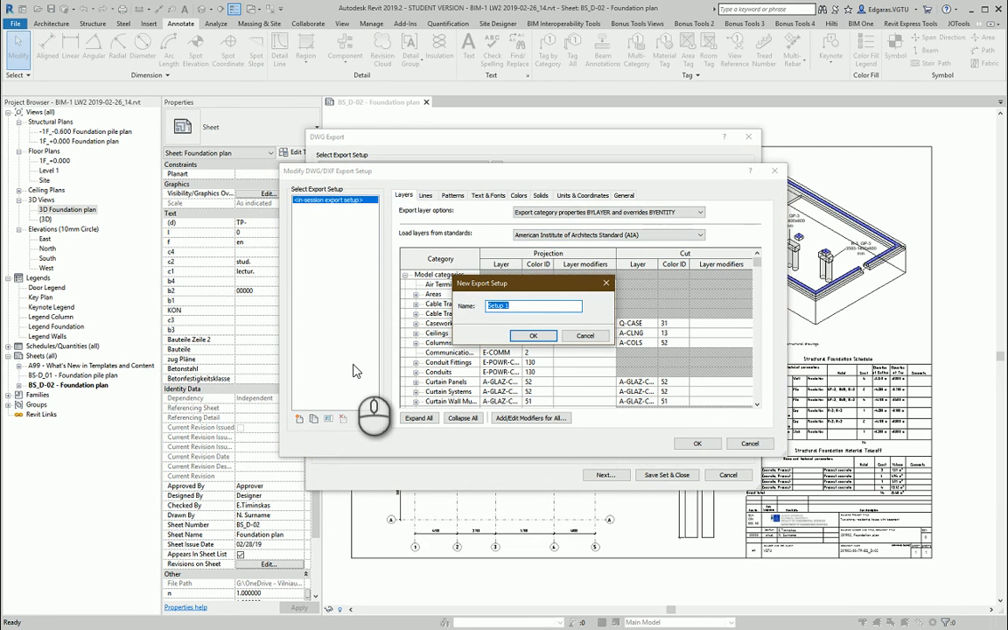
Create export setup ISO and load its layers from ISO Standard 13567, replacing existing settings.
{"action": "type", "text": "ISO"}
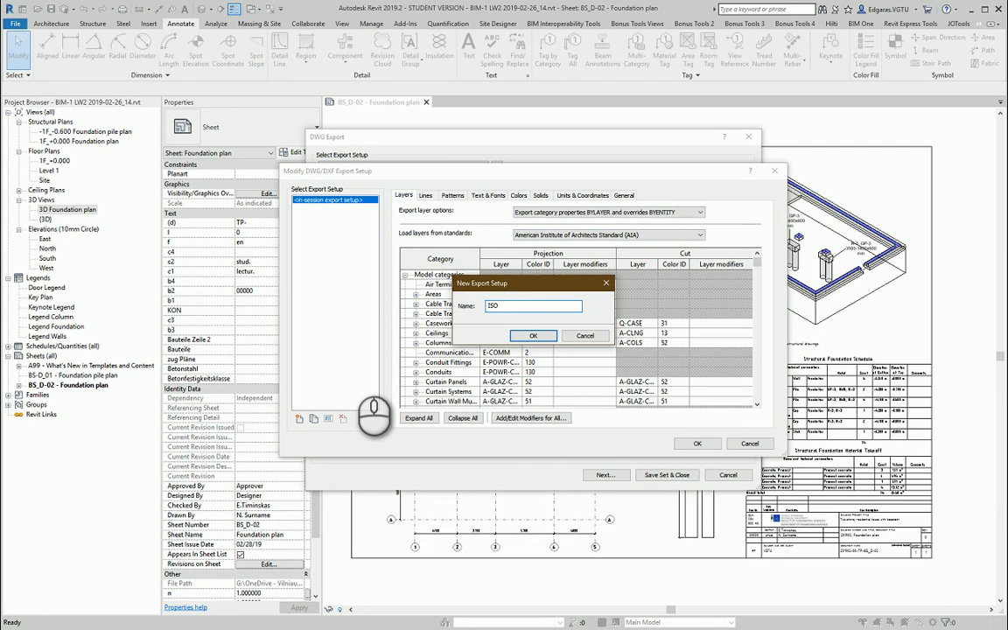
{"action": "left_click", "coordinate": [533, 335]}
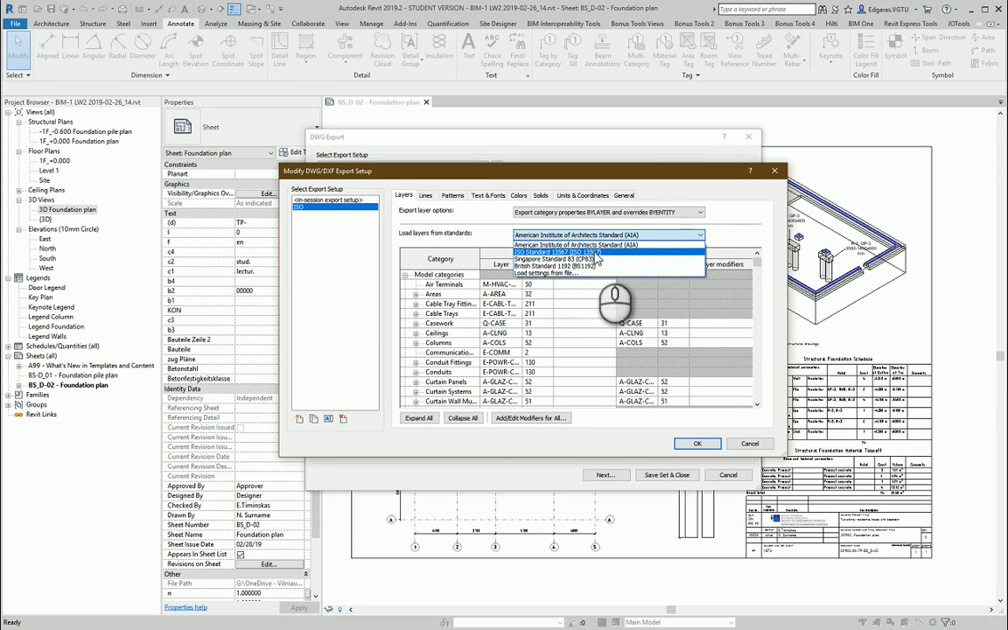
{"action": "left_click", "coordinate": [555, 252]}
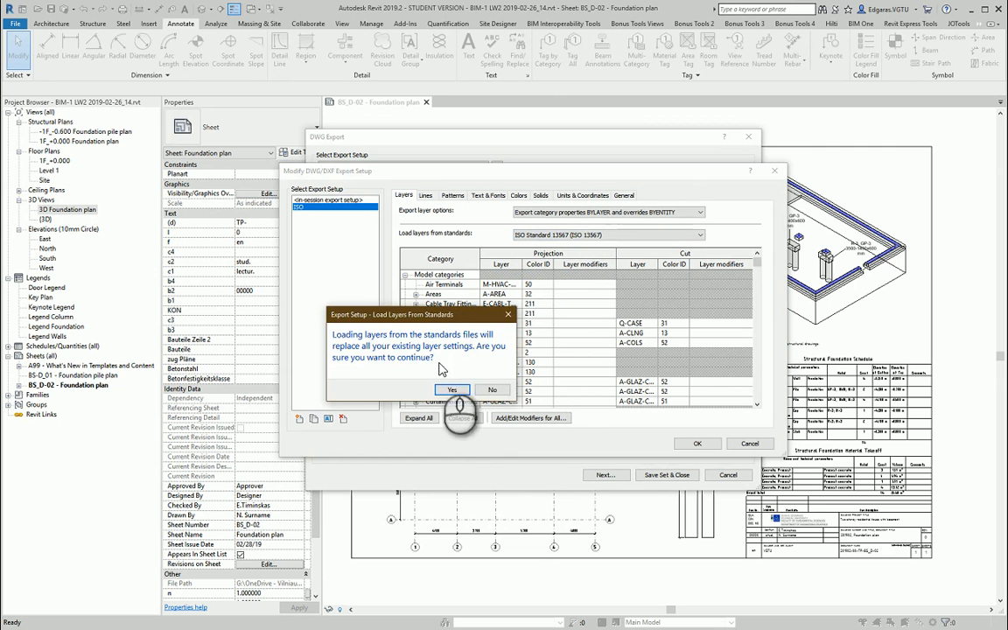
{"action": "left_click", "coordinate": [452, 389]}
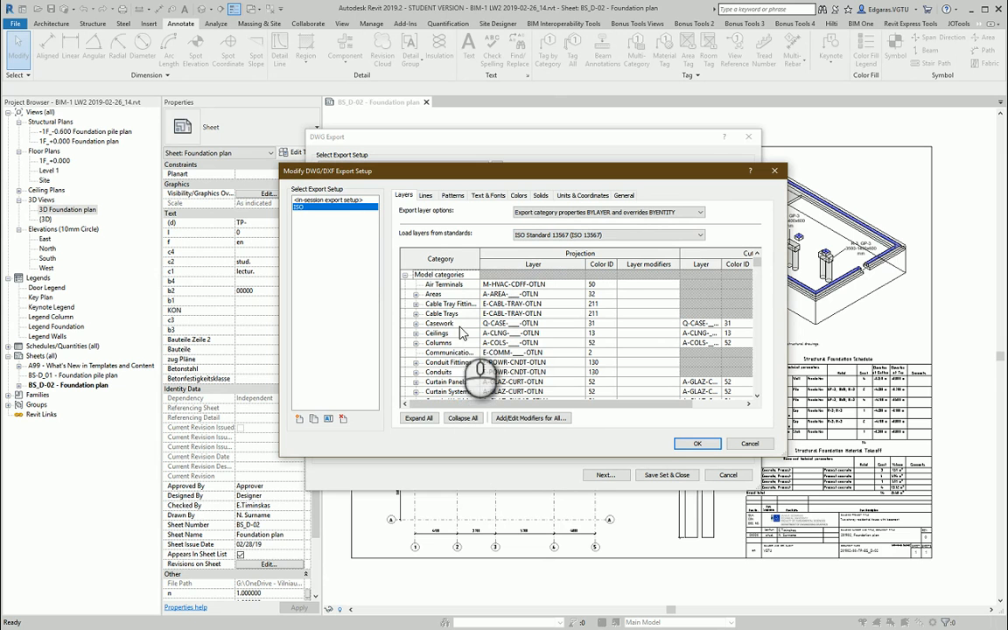
{"action": "left_click", "coordinate": [451, 304]}
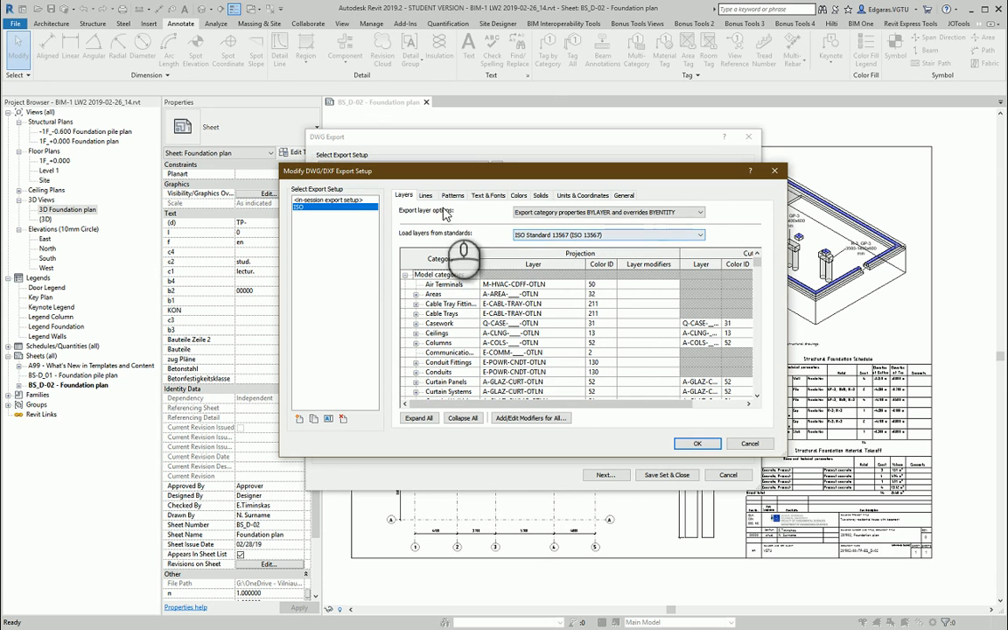
Review the Lines list mapping Revit line patterns to DWG linetypes.
{"action": "left_click", "coordinate": [425, 195]}
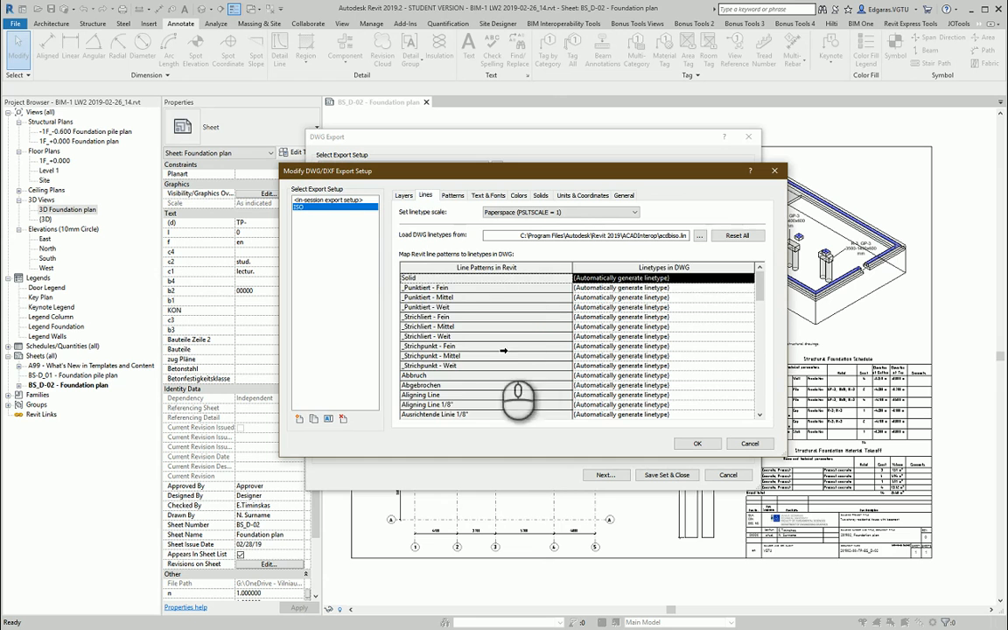
{"action": "scroll", "scroll_direction": "down", "scroll_amount": 3}
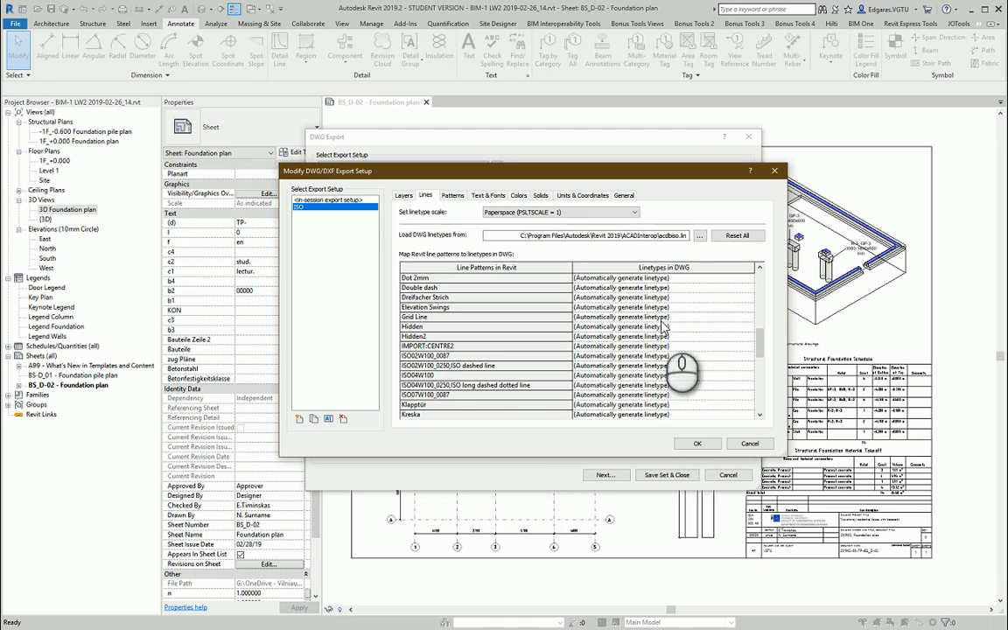
{"action": "mouse_move", "coordinate": [695, 350]}
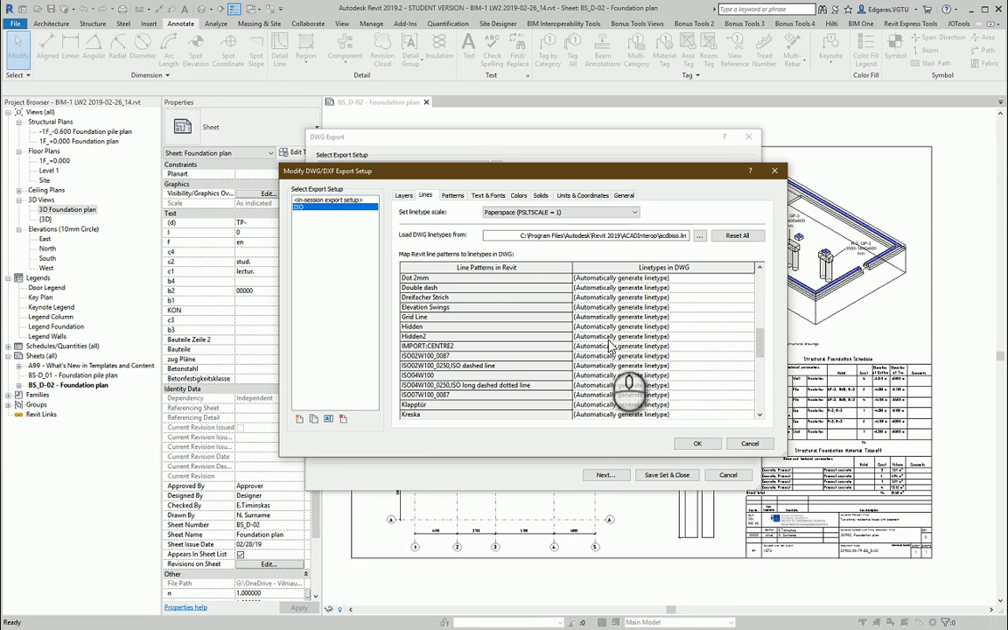
{"action": "scroll", "scroll_direction": "down", "scroll_amount": 3}
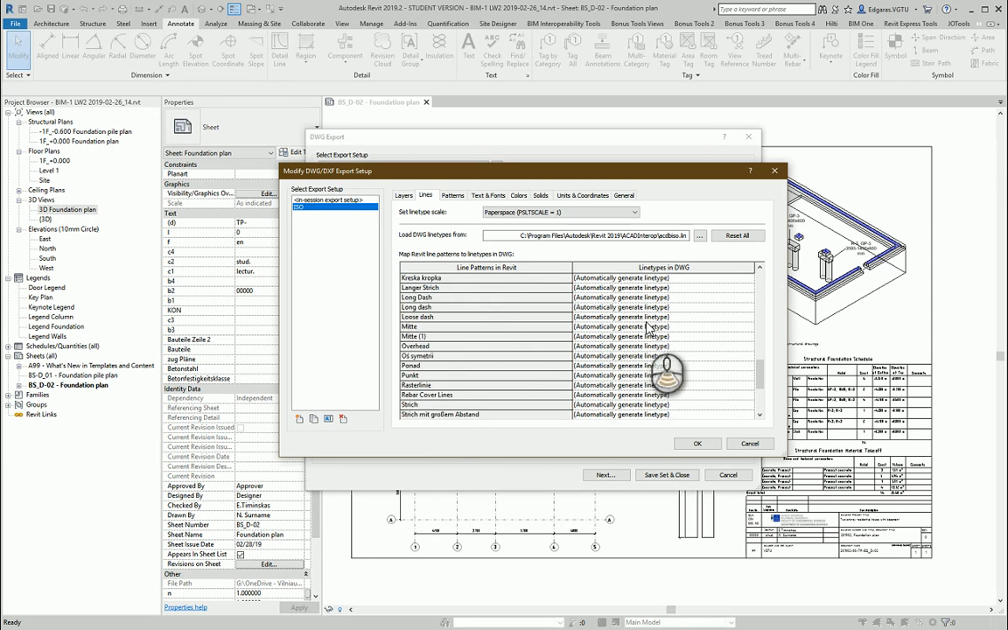
{"action": "scroll", "scroll_direction": "down", "scroll_amount": 3}
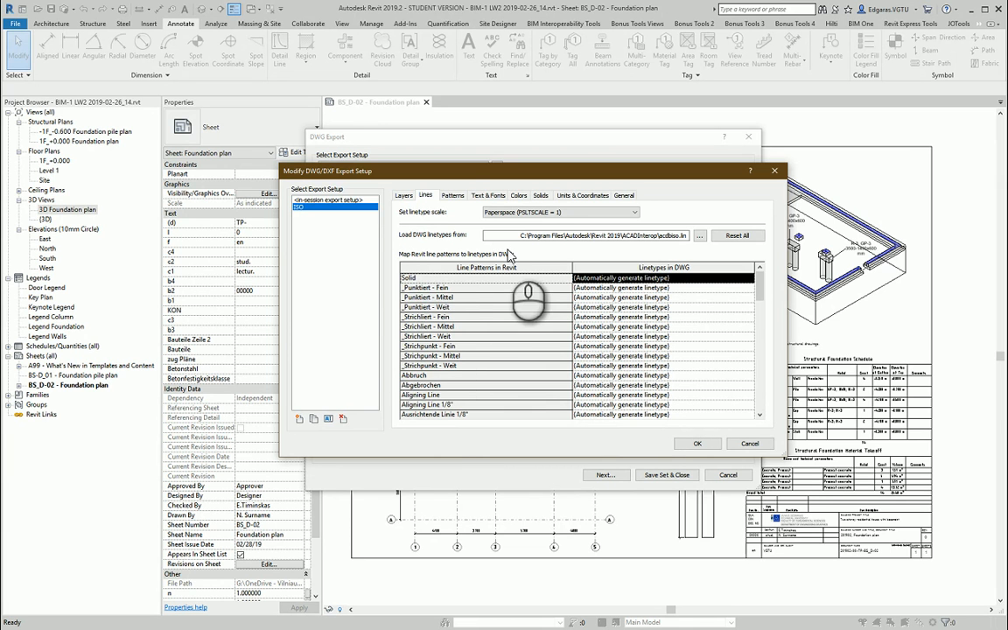
Review the Patterns, Text & Fonts and Colors settings of the ISO setup.
{"action": "left_click", "coordinate": [452, 195]}
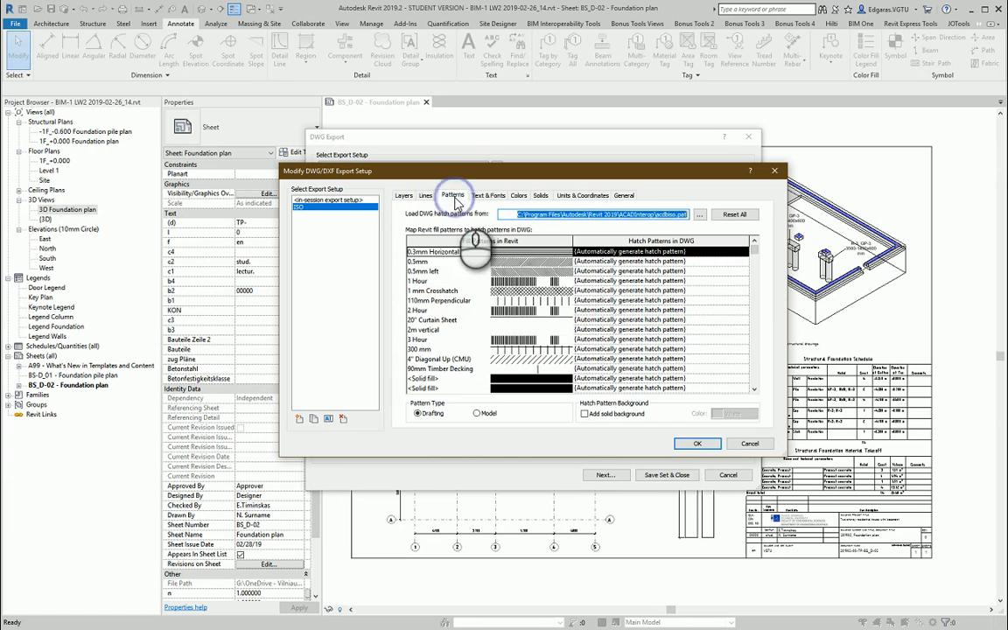
{"action": "scroll", "scroll_direction": "down", "scroll_amount": 3}
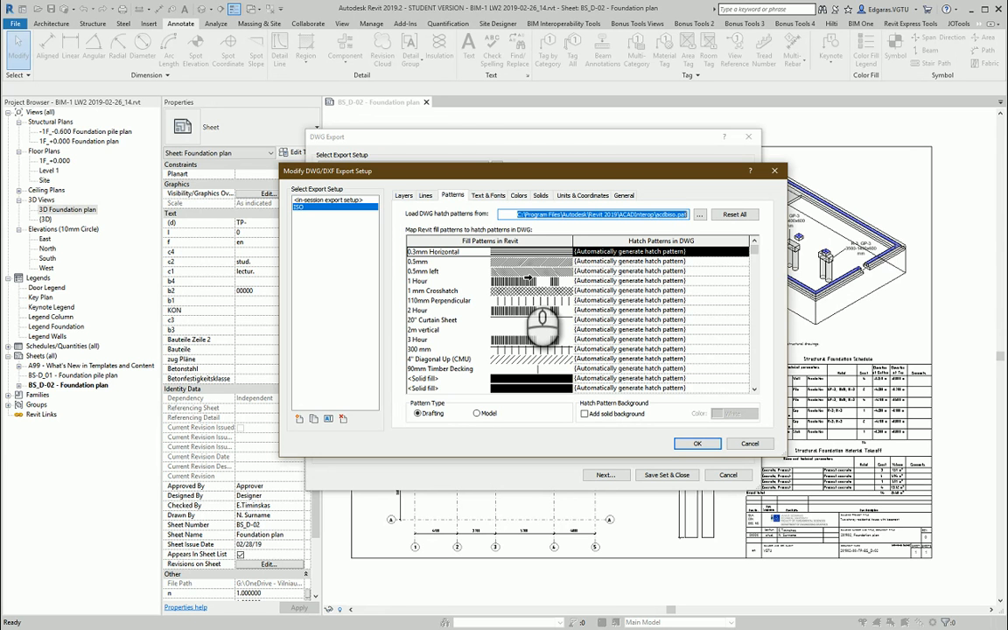
{"action": "mouse_move", "coordinate": [569, 323]}
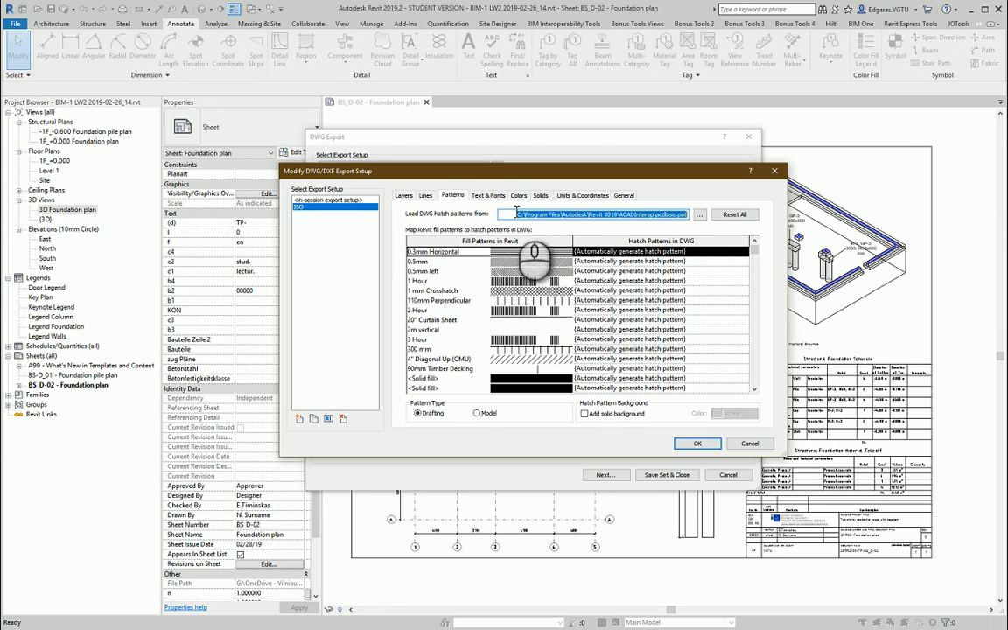
{"action": "left_click", "coordinate": [489, 194]}
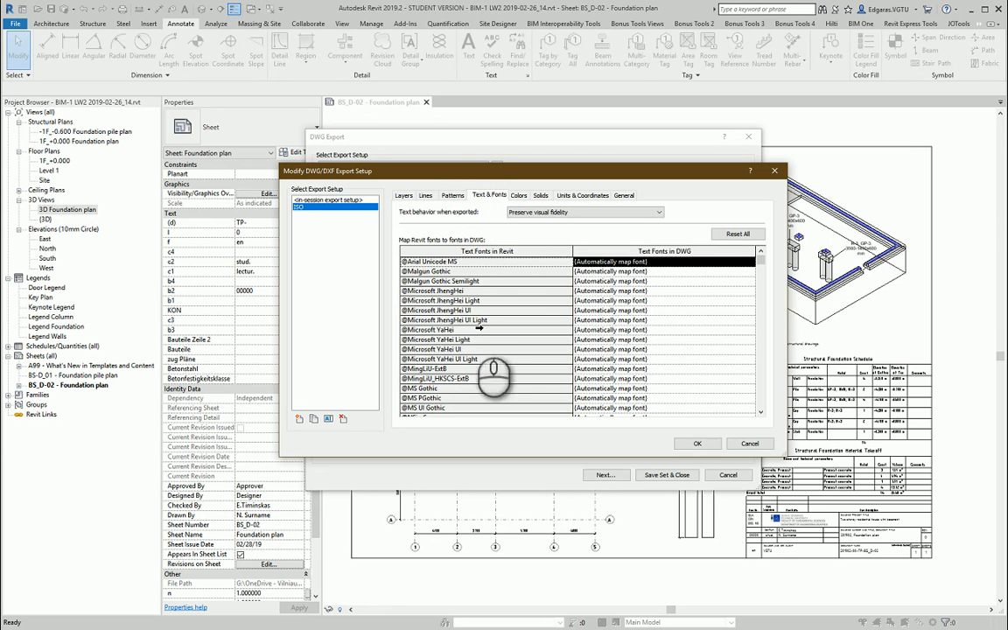
{"action": "left_click", "coordinate": [518, 195]}
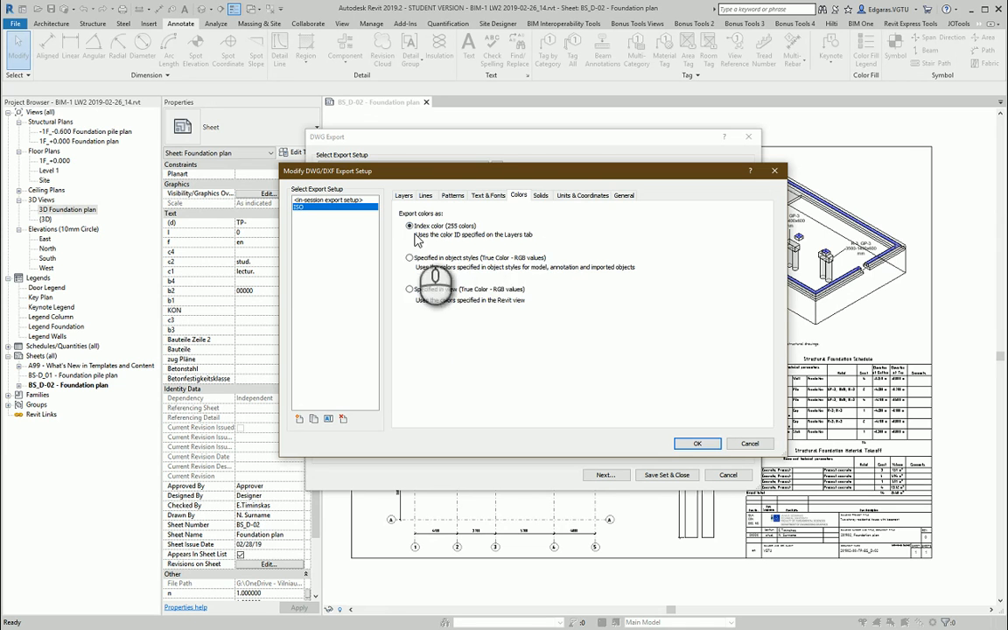
Set Solids to export as ACIS solids instead of polymesh.
{"action": "left_click", "coordinate": [540, 196]}
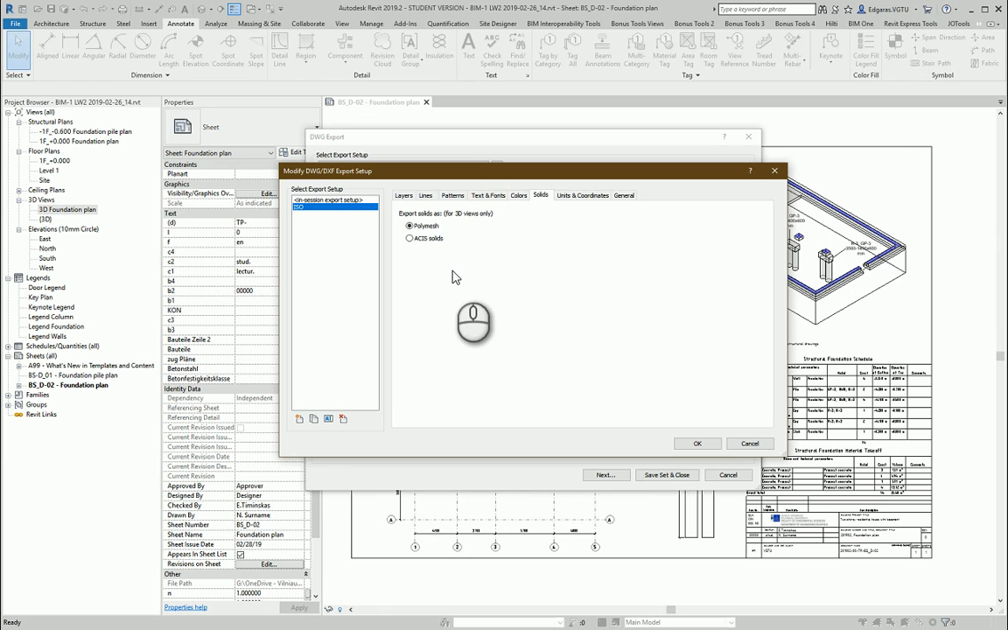
{"action": "left_click", "coordinate": [410, 238]}
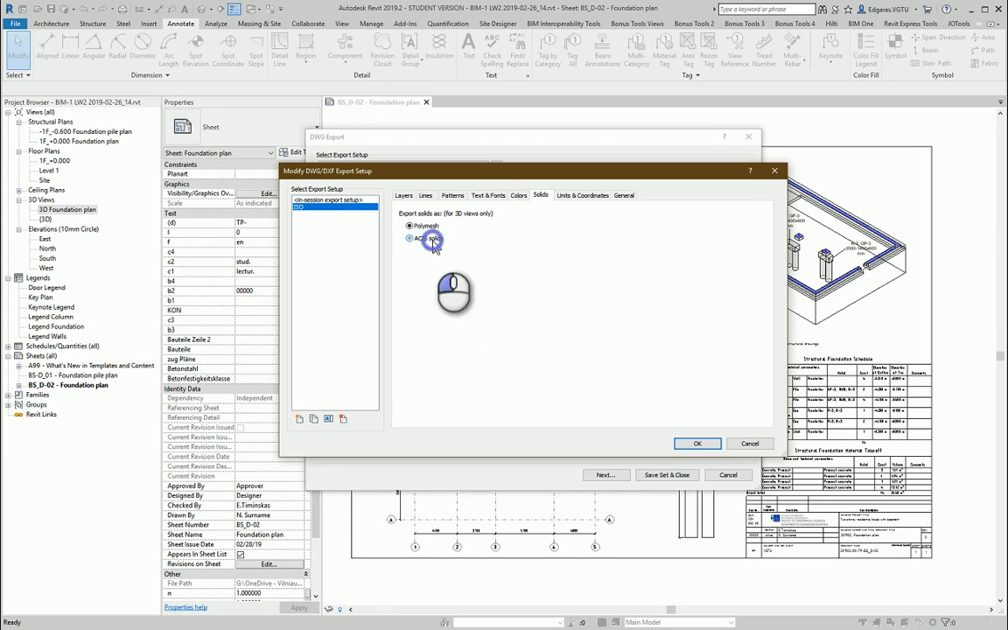
{"action": "left_click", "coordinate": [410, 238]}
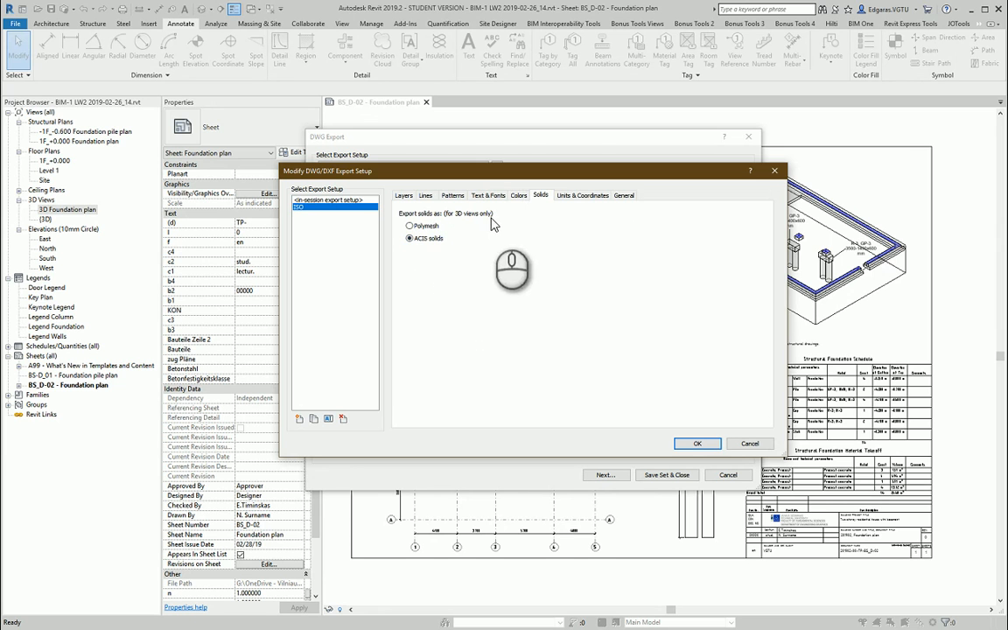
{"action": "left_click", "coordinate": [581, 195]}
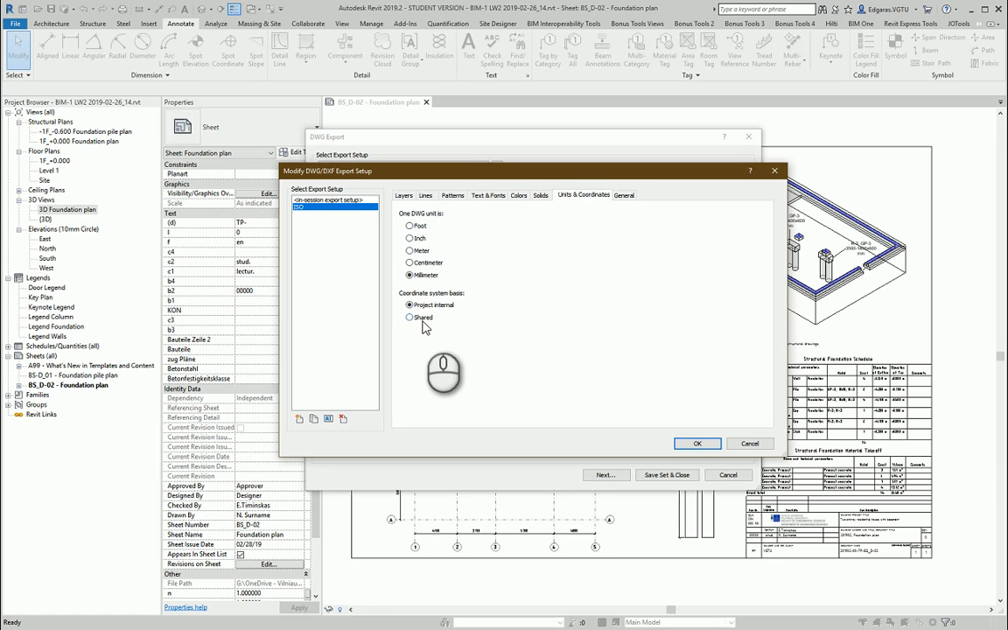
Select Shared as the coordinate system basis, keeping millimeter units.
{"action": "left_click", "coordinate": [409, 317]}
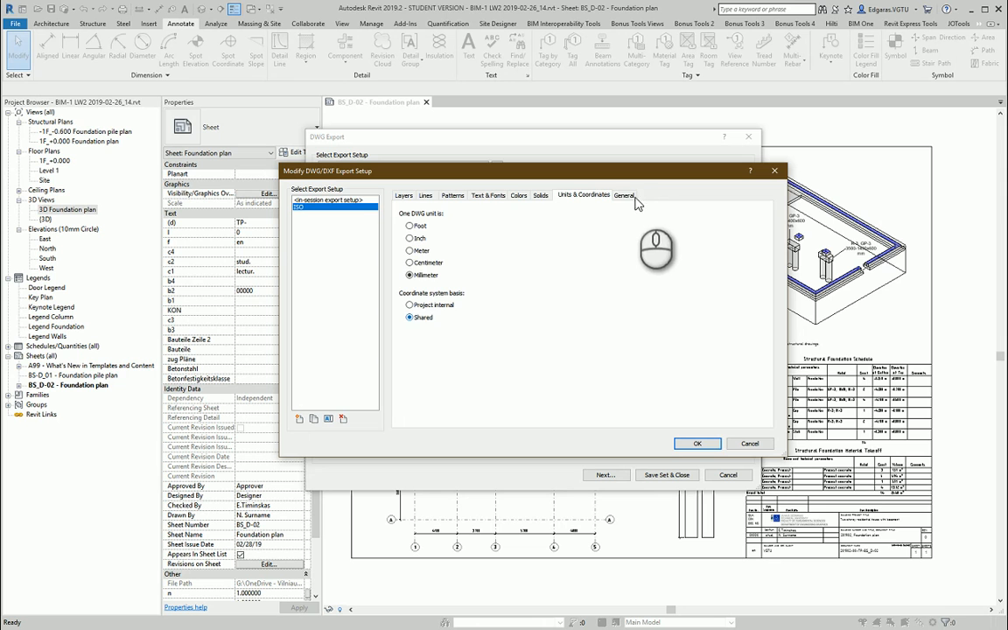
In the ISO setup's General options, preserve coincident lines, keep AutoCAD 2018 format, and confirm.
{"action": "left_click", "coordinate": [623, 194]}
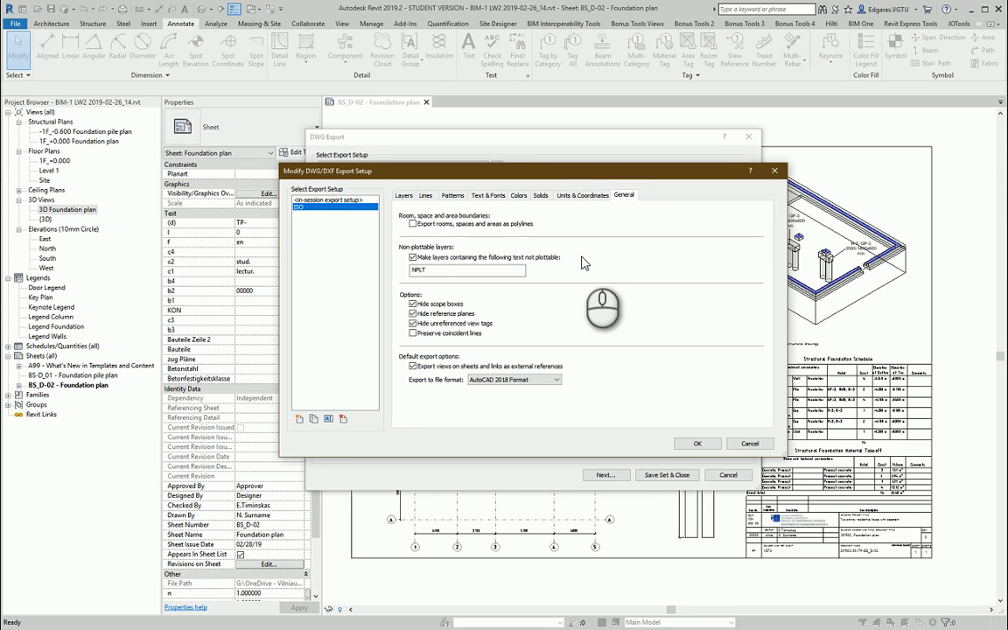
{"action": "mouse_move", "coordinate": [580, 260]}
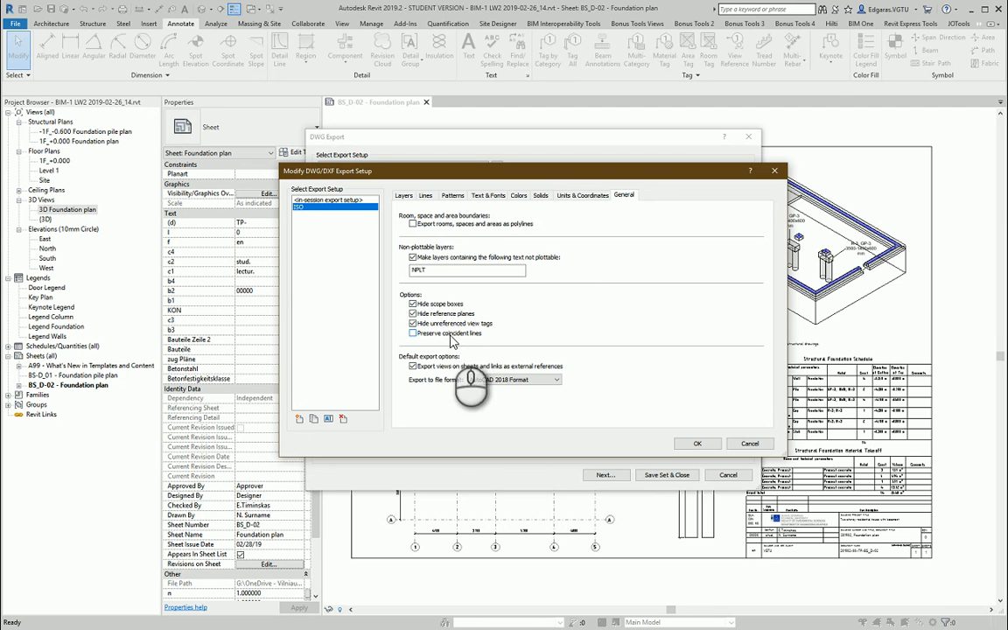
{"action": "left_click", "coordinate": [413, 334]}
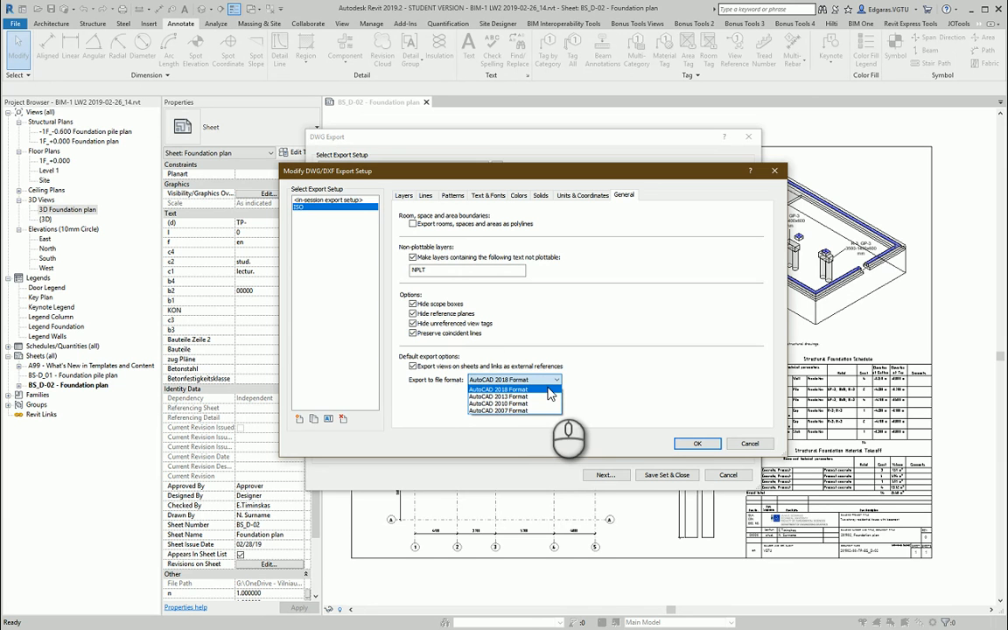
{"action": "left_click", "coordinate": [498, 389]}
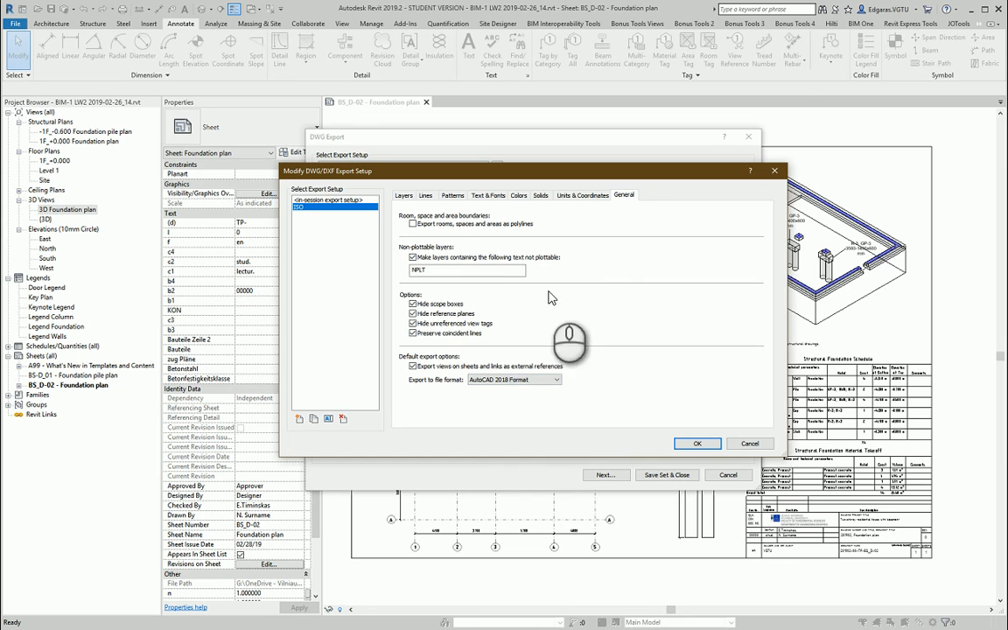
{"action": "left_click", "coordinate": [698, 444]}
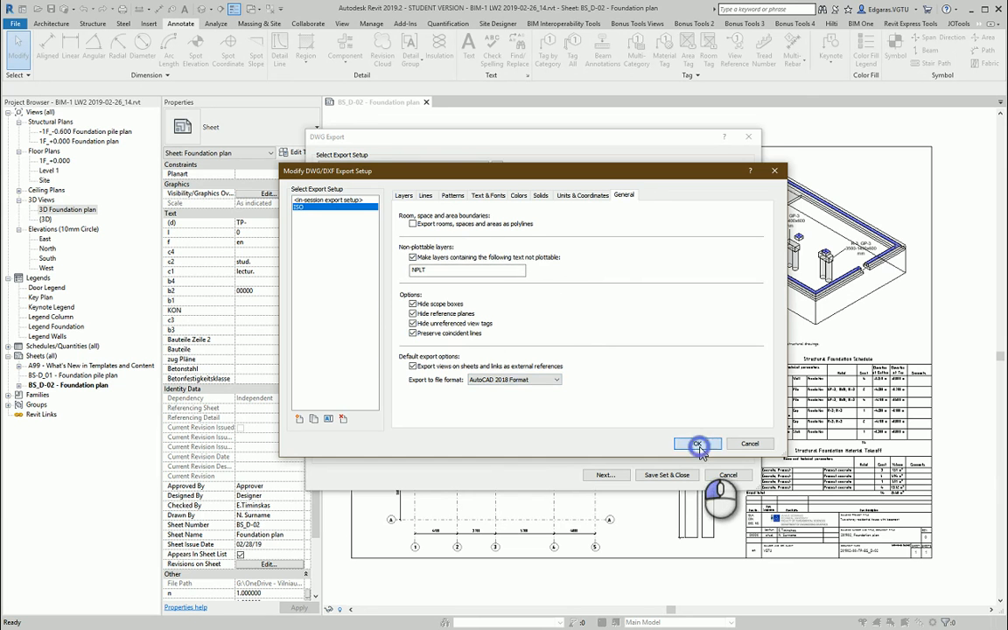
{"action": "left_click", "coordinate": [698, 444]}
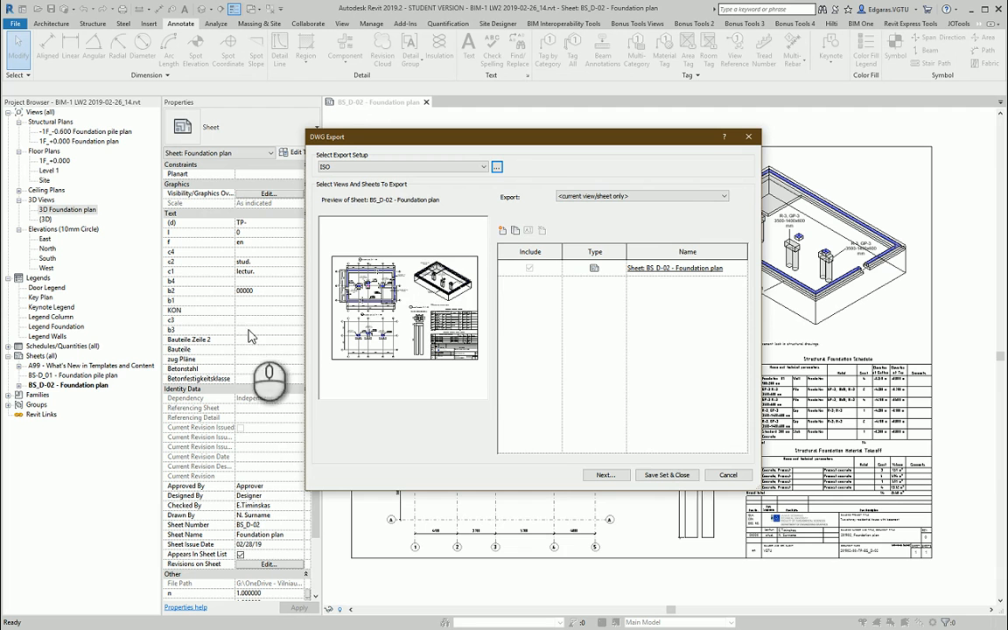
Proceed to the save step and set file naming to Automatic - Short for BS_D-02.
{"action": "left_click", "coordinate": [727, 475]}
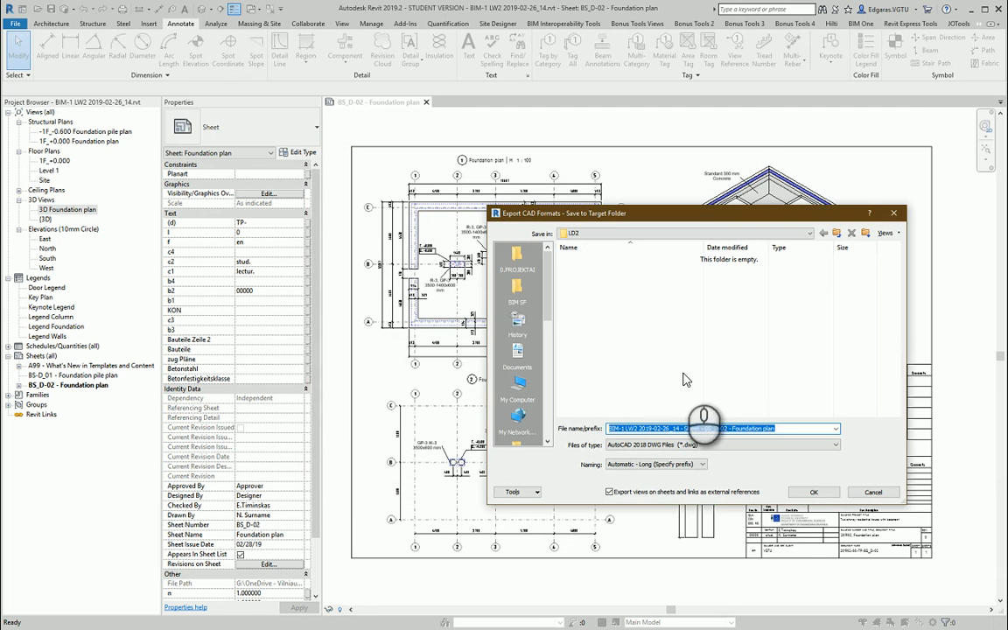
{"action": "left_click", "coordinate": [700, 464]}
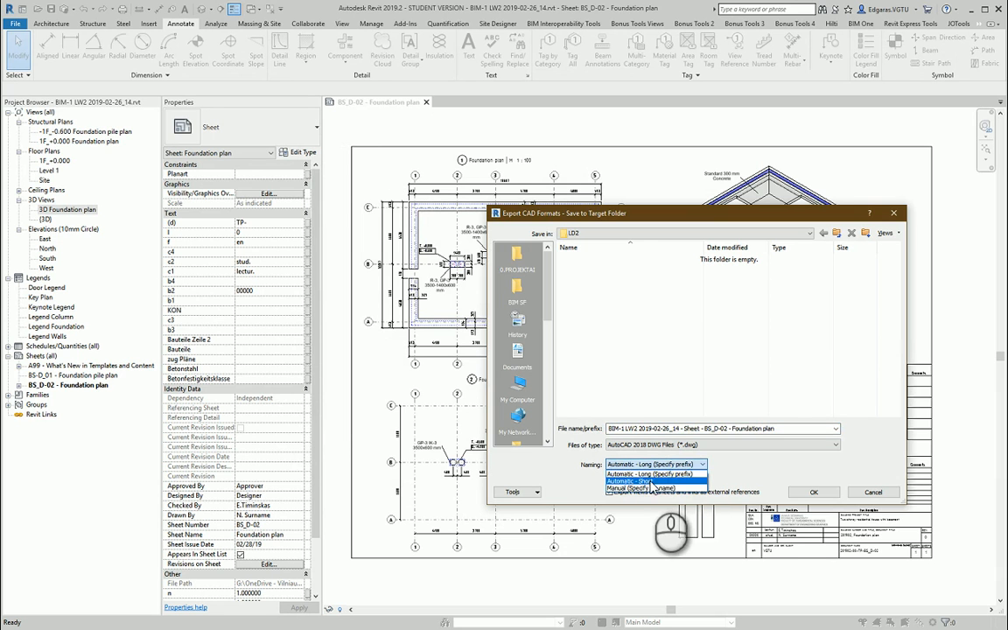
{"action": "left_click", "coordinate": [633, 480]}
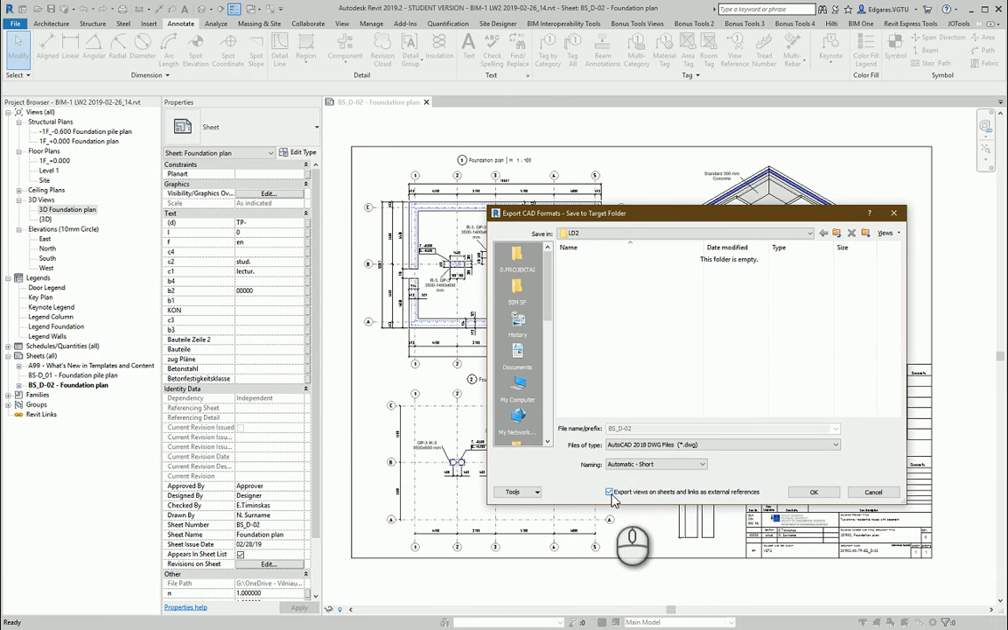
{"action": "mouse_move", "coordinate": [688, 500]}
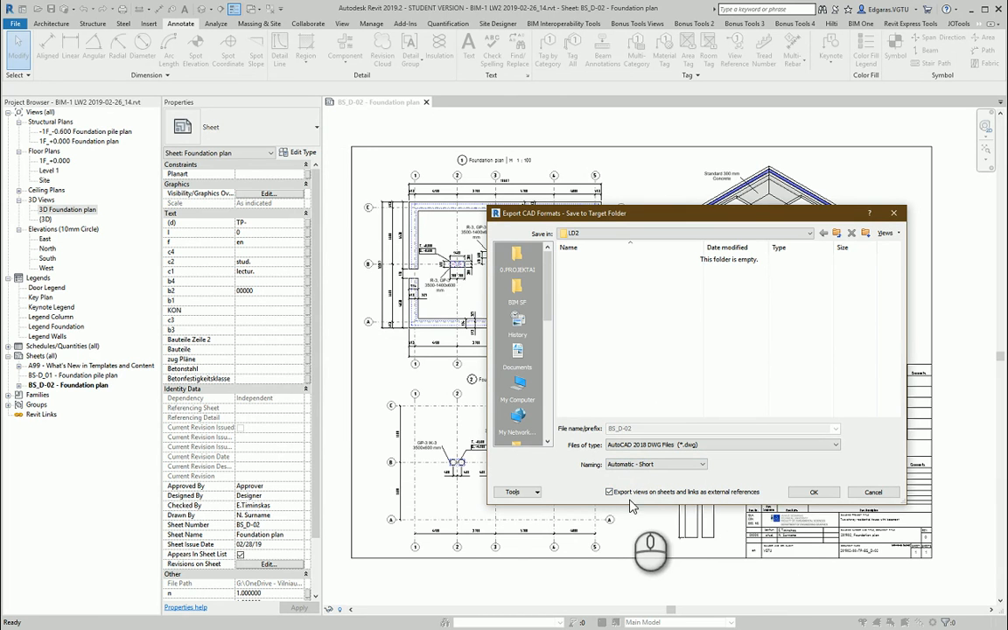
{"action": "mouse_move", "coordinate": [650, 318]}
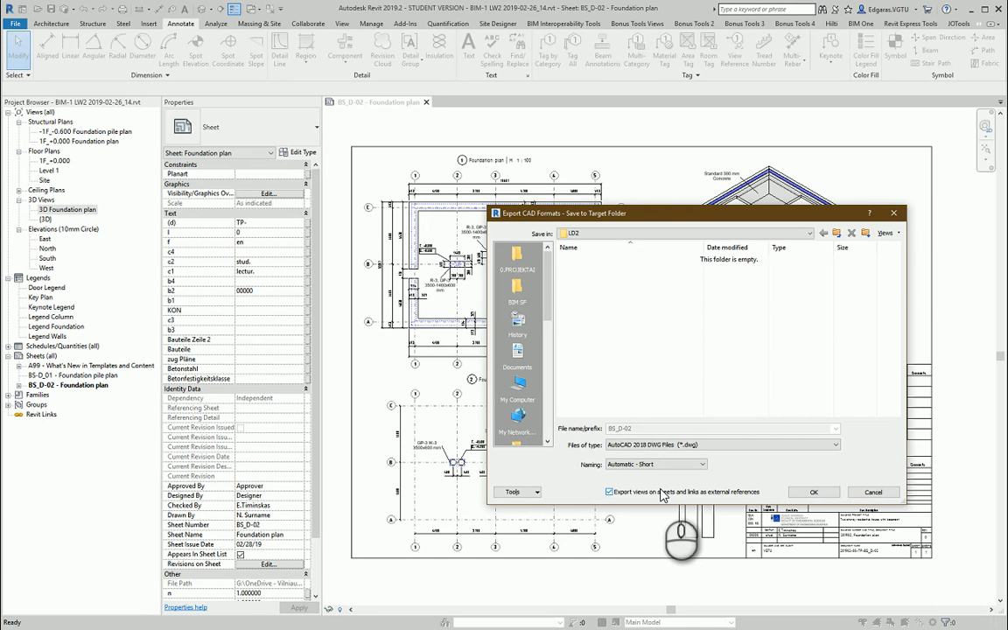
{"action": "mouse_move", "coordinate": [623, 499]}
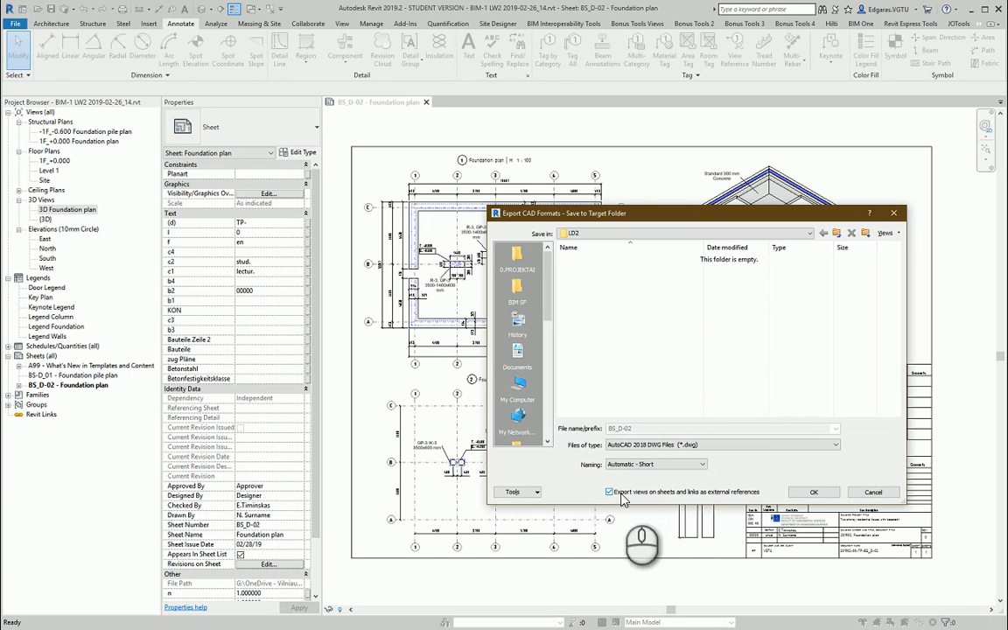
{"action": "mouse_move", "coordinate": [659, 499]}
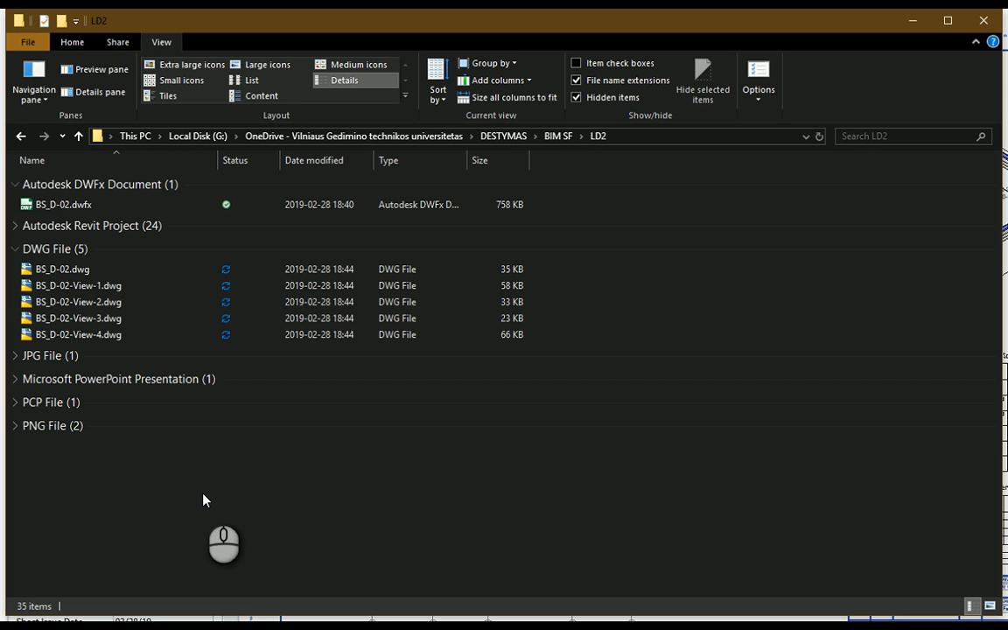
{"action": "mouse_move", "coordinate": [473, 454]}
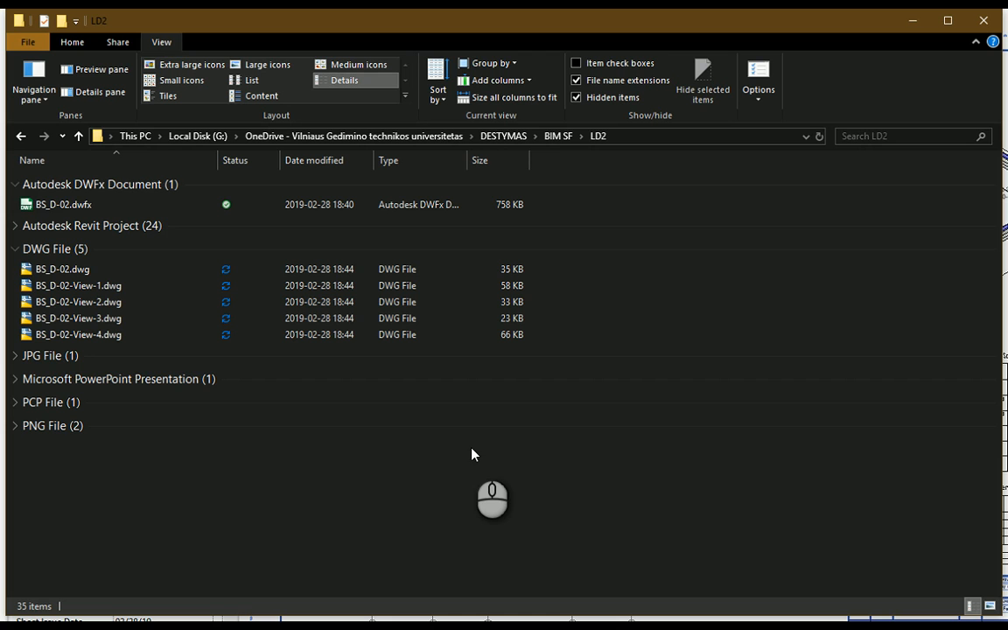
{"action": "mouse_move", "coordinate": [465, 451]}
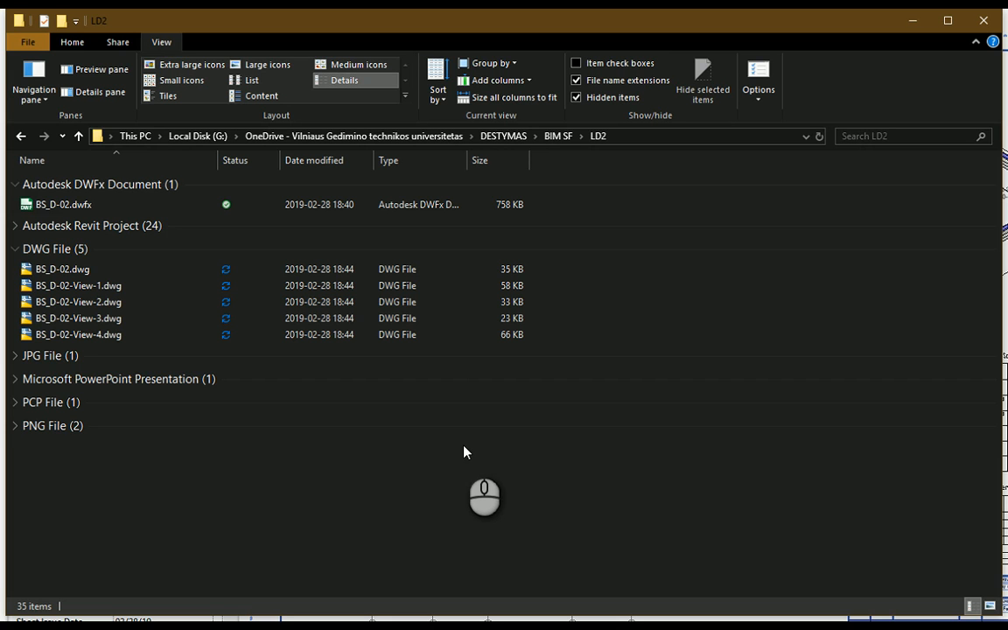
From the LD2 folder, launch BS_D-02.dwfx and then BS_D-02.dwg.
{"action": "left_click", "coordinate": [79, 317]}
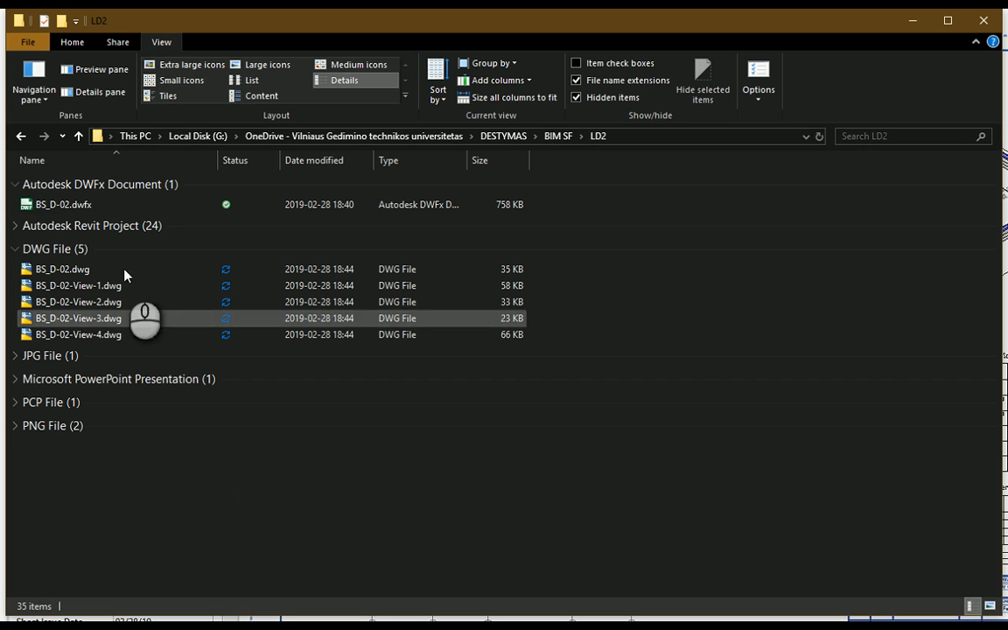
{"action": "mouse_move", "coordinate": [64, 204]}
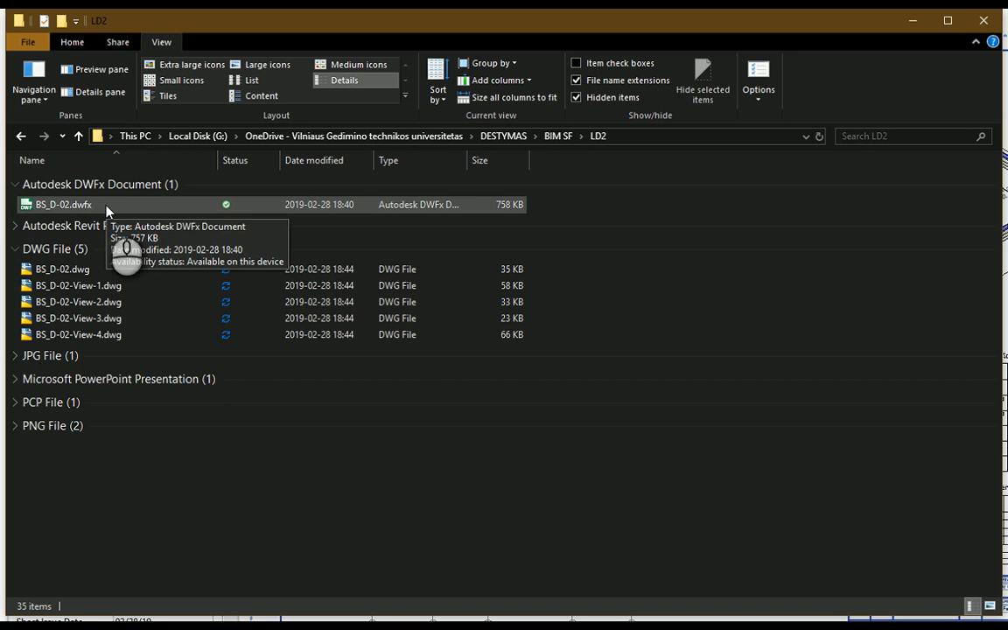
{"action": "double_click", "coordinate": [63, 203]}
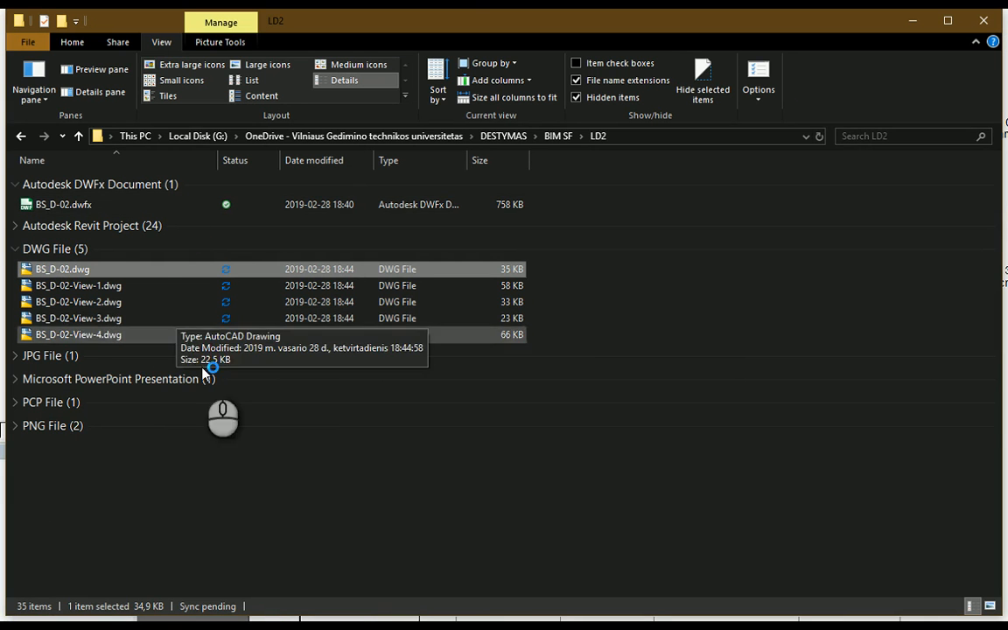
{"action": "double_click", "coordinate": [62, 268]}
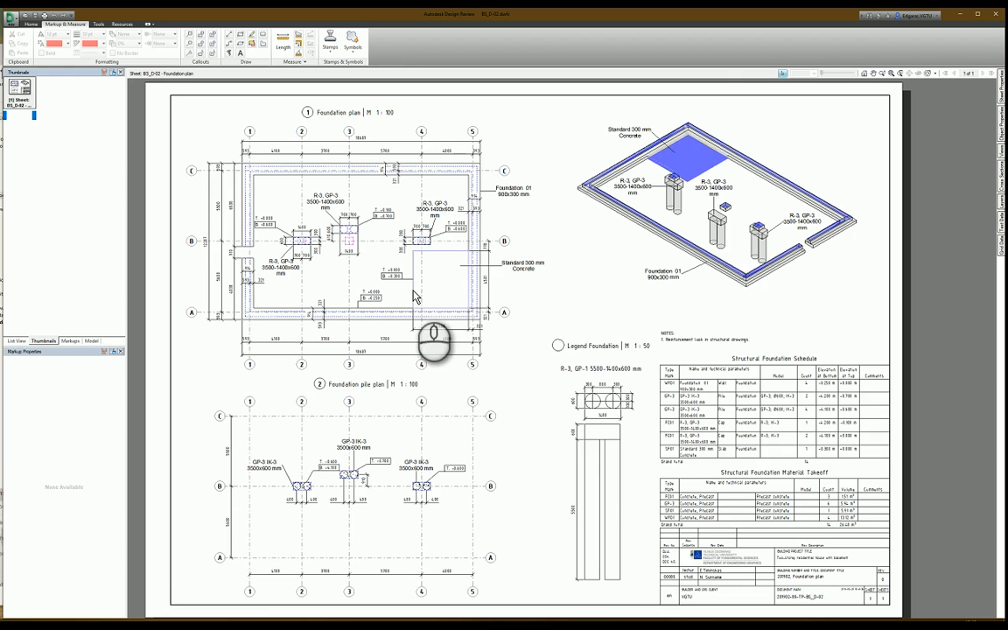
Deselect the highlighted slab and pick a markup tool for the BS_D-02 sheet.
{"action": "left_click", "coordinate": [686, 158]}
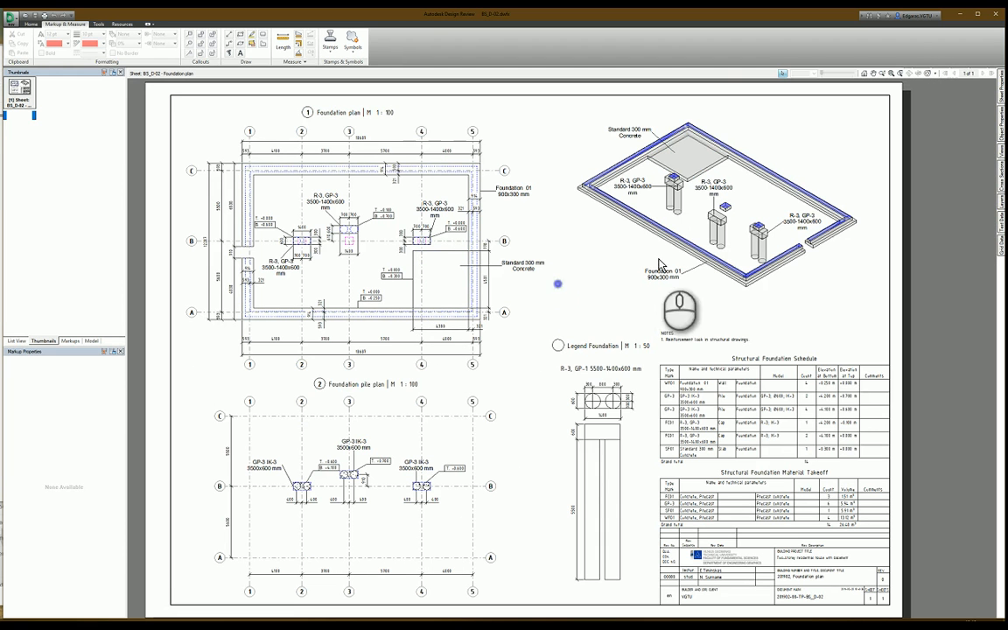
{"action": "left_click", "coordinate": [718, 214]}
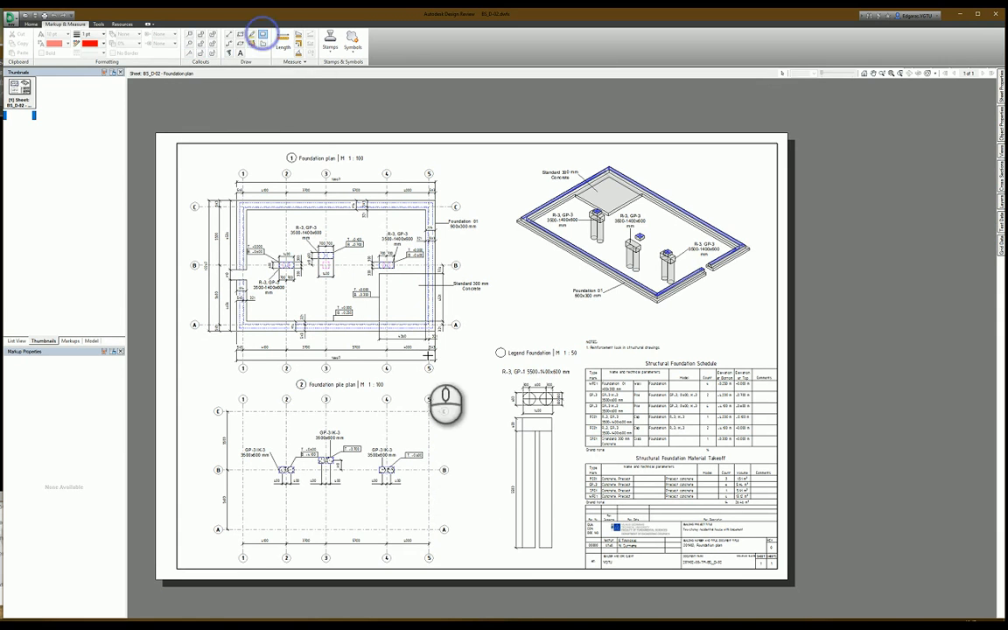
Draw a cloud around the central pile cap and set its status to Question.
{"action": "left_click_drag", "start_coordinate": [337, 289], "coordinate": [393, 341]}
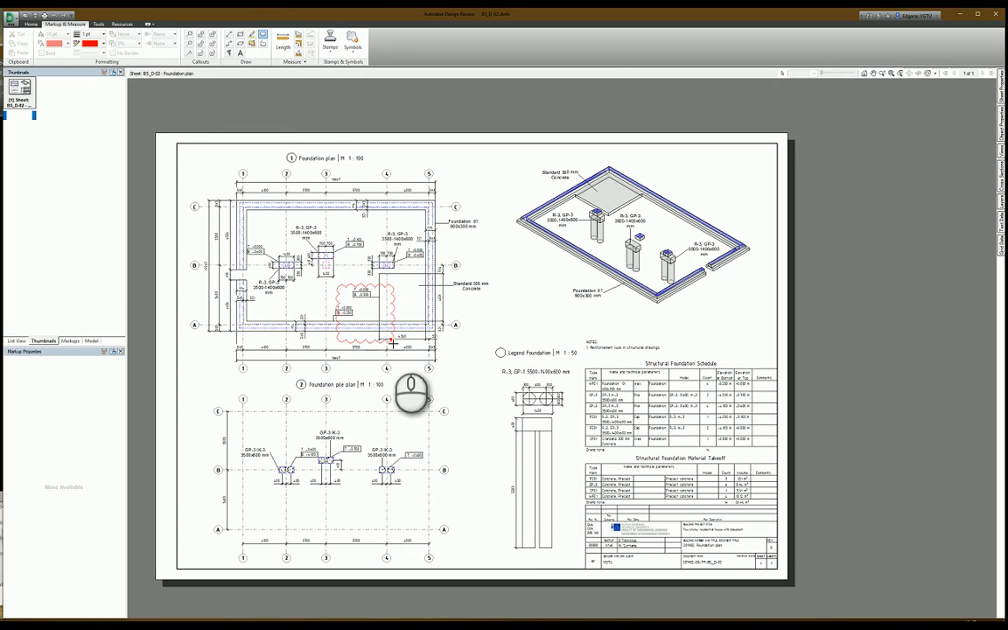
{"action": "mouse_move", "coordinate": [385, 376]}
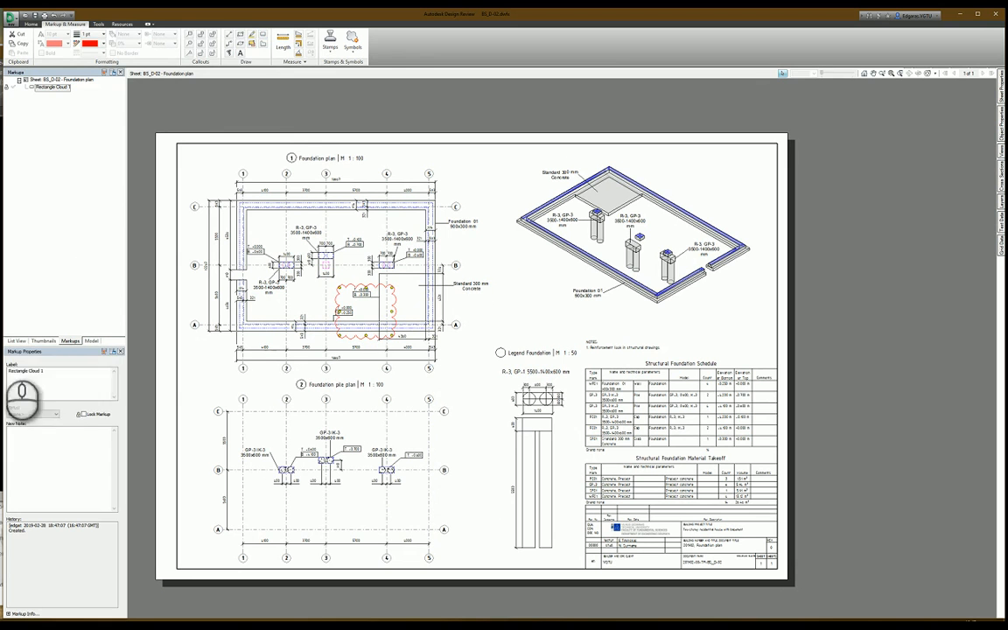
{"action": "left_click", "coordinate": [54, 413]}
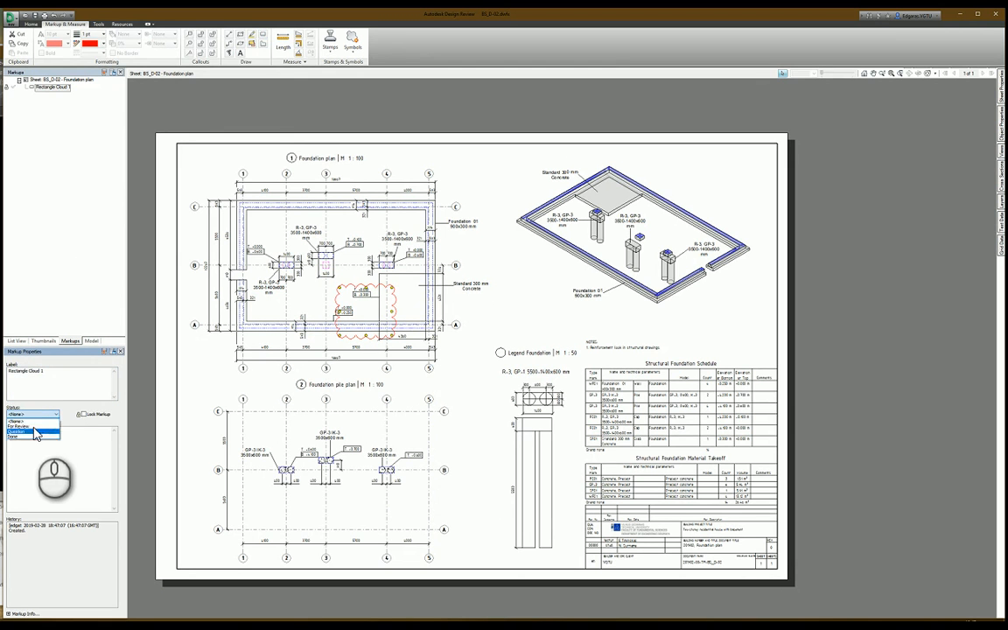
{"action": "left_click", "coordinate": [20, 426]}
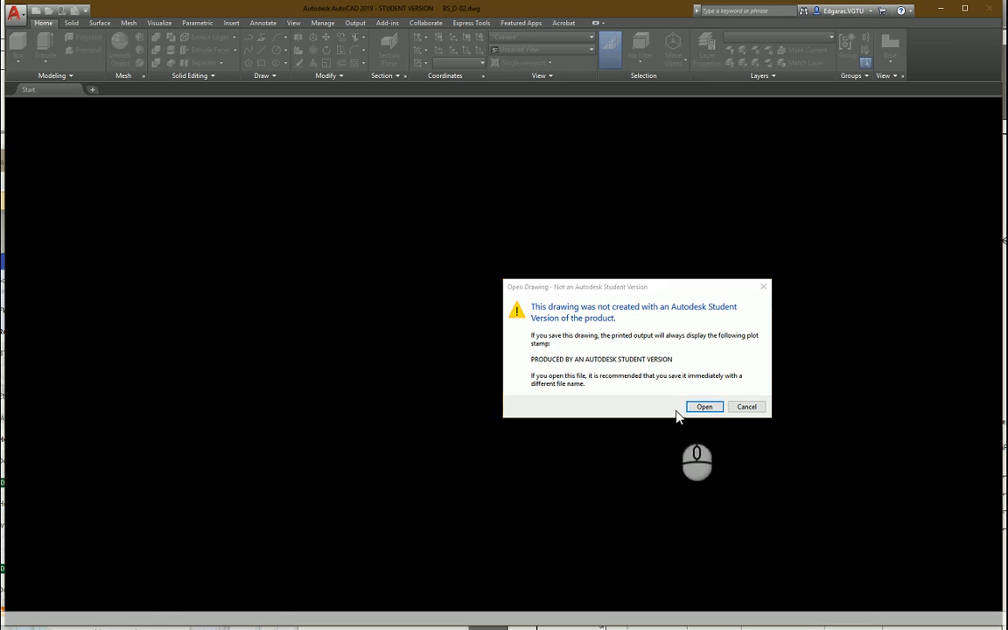
Accept the student-version warning, select the middle plan view and show it as an External Reference.
{"action": "left_click", "coordinate": [704, 406]}
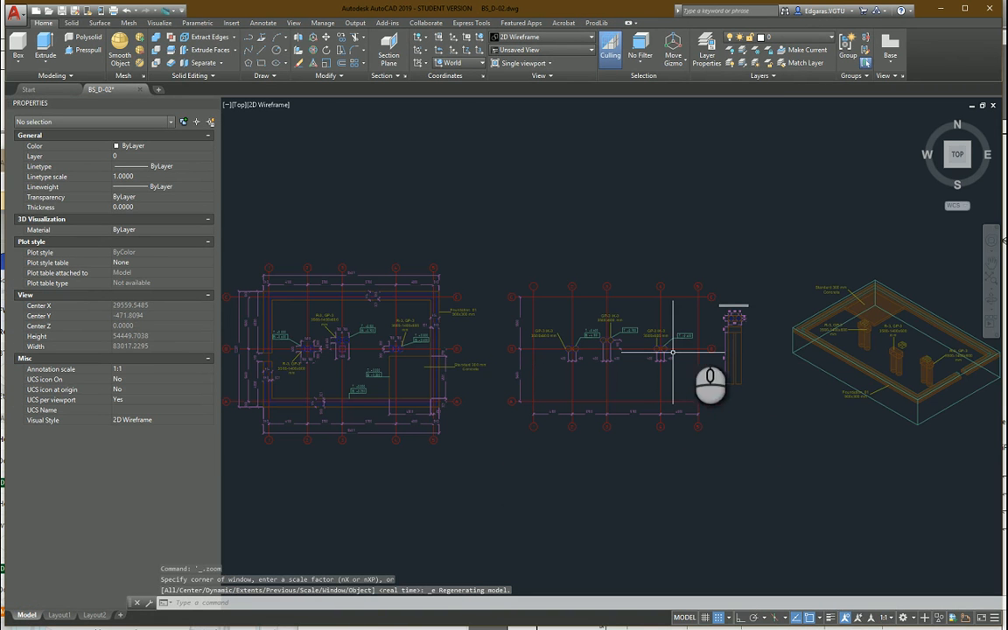
{"action": "left_click", "coordinate": [612, 350]}
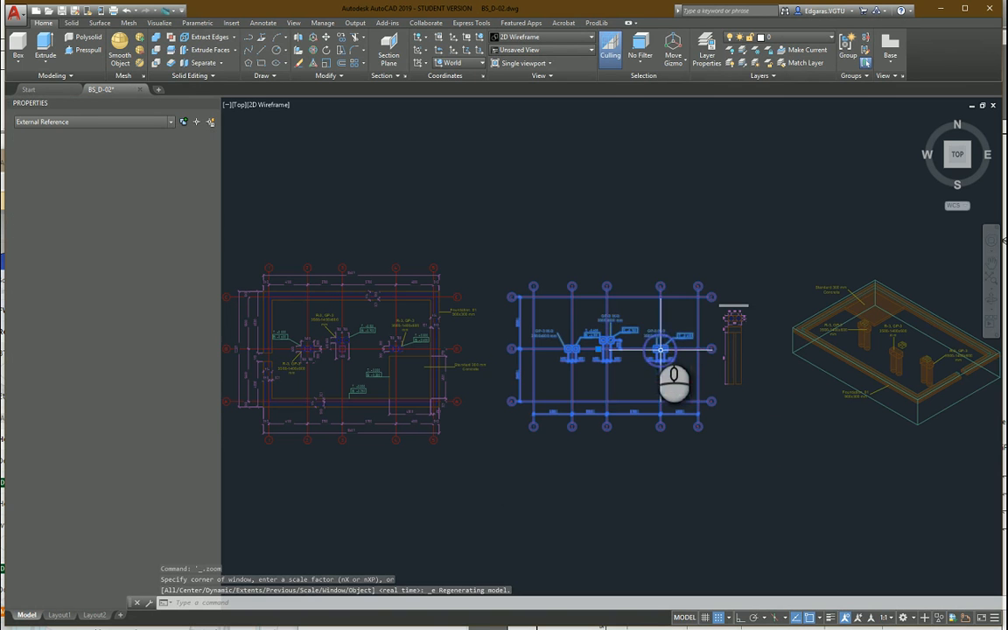
{"action": "left_click", "coordinate": [661, 350]}
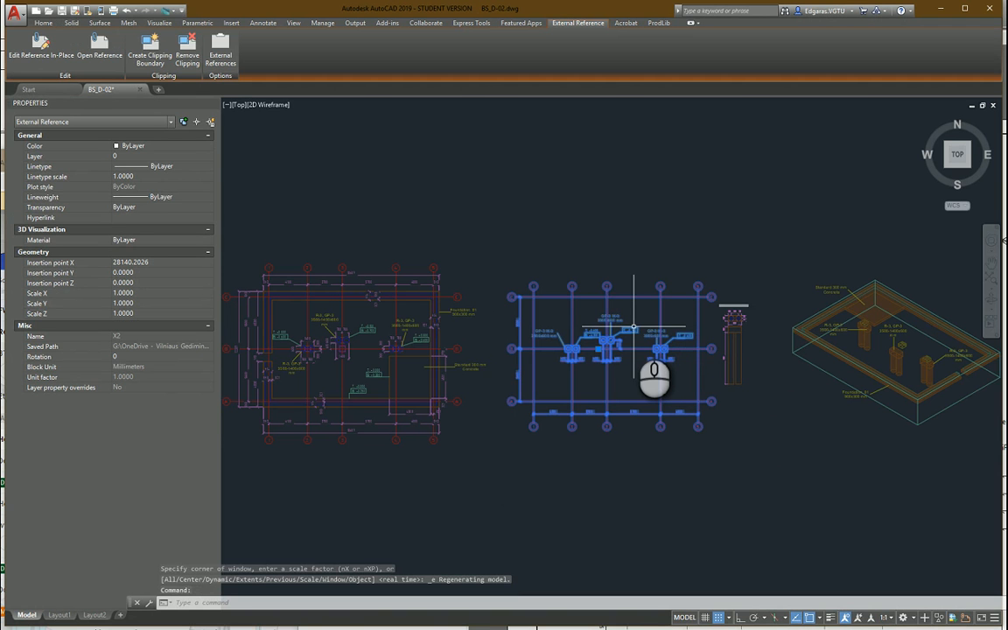